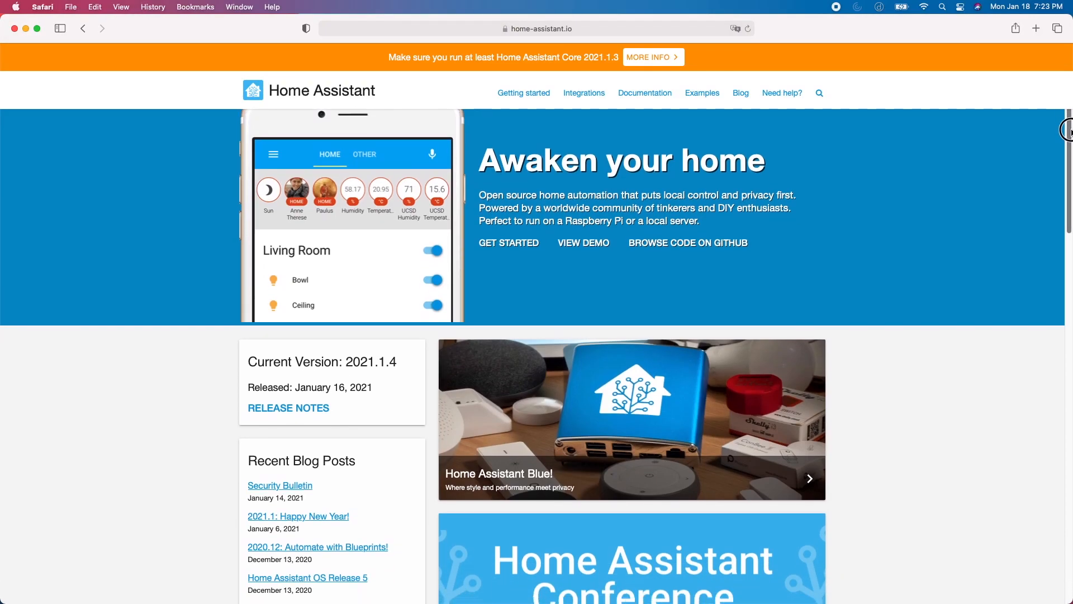
- Scroll through the Raspberry Pi install guide and the homeassistant/home-assistant Docker Hub page
{"action": "scroll", "scroll_direction": "down", "scroll_amount": 3}
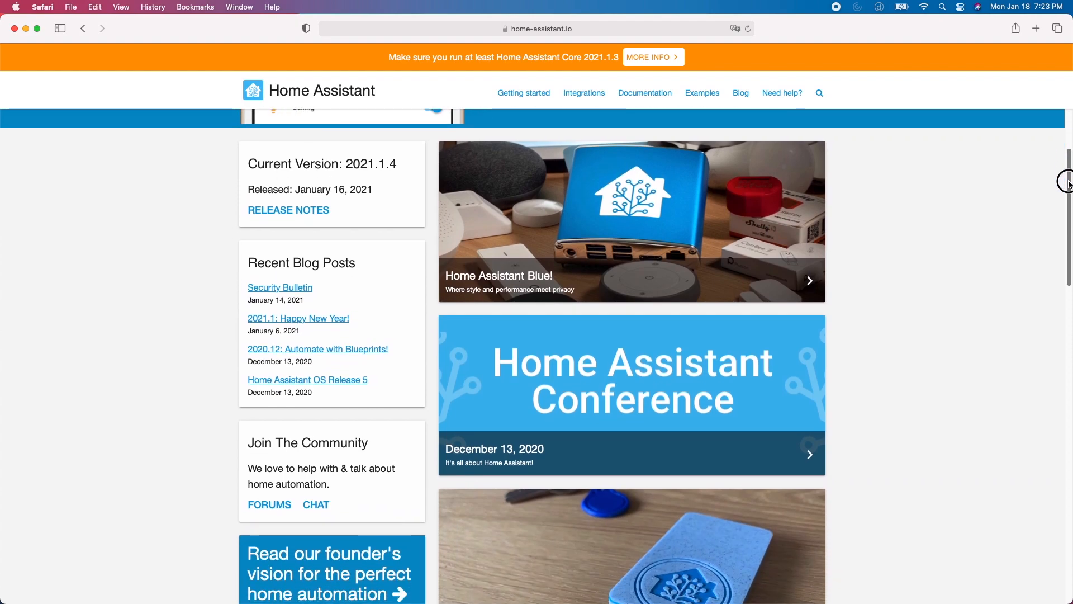
{"action": "scroll", "scroll_direction": "down", "scroll_amount": 3}
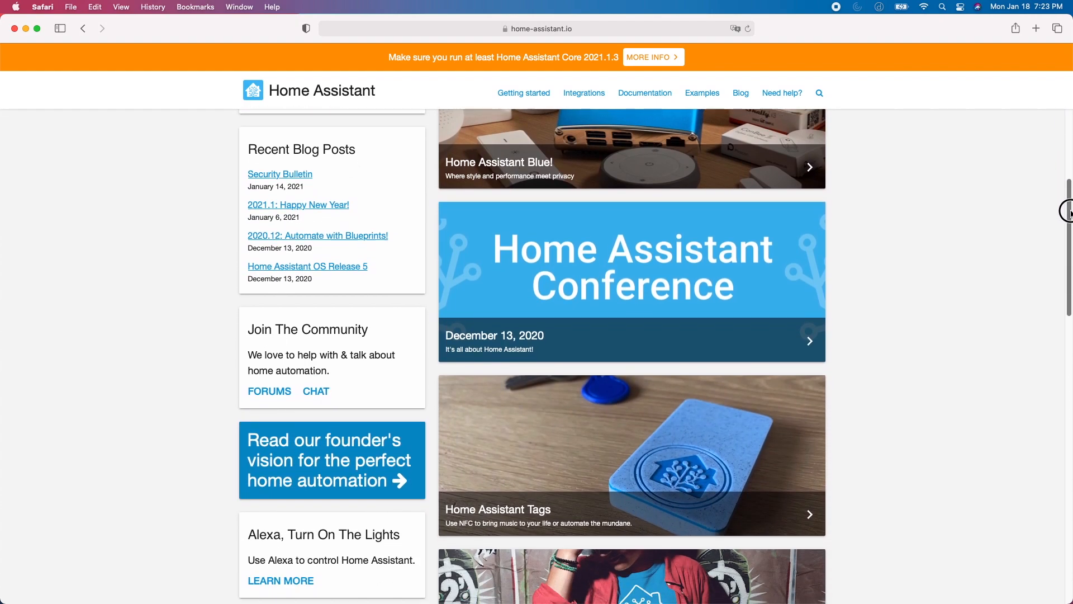
{"action": "scroll", "scroll_direction": "down", "scroll_amount": 3}
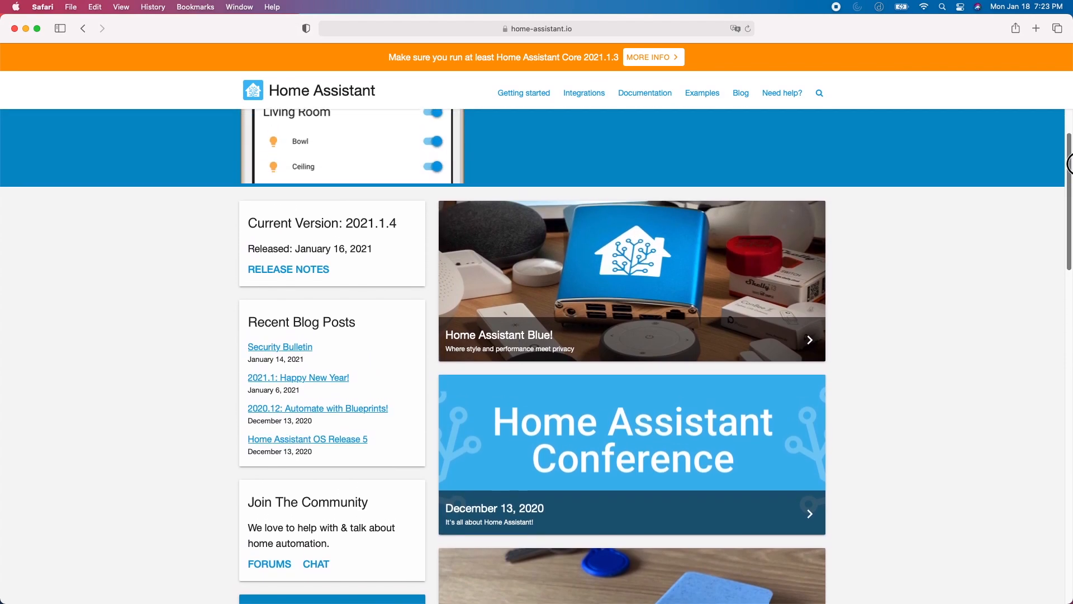
{"action": "scroll", "scroll_direction": "up", "scroll_amount": 3}
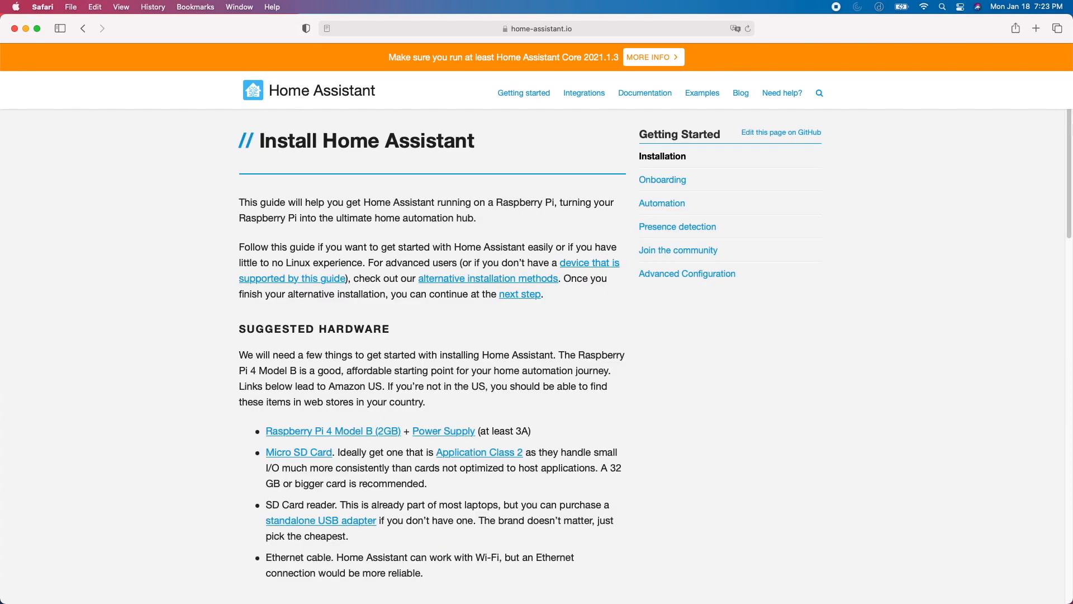
{"action": "scroll", "scroll_direction": "down", "scroll_amount": 3}
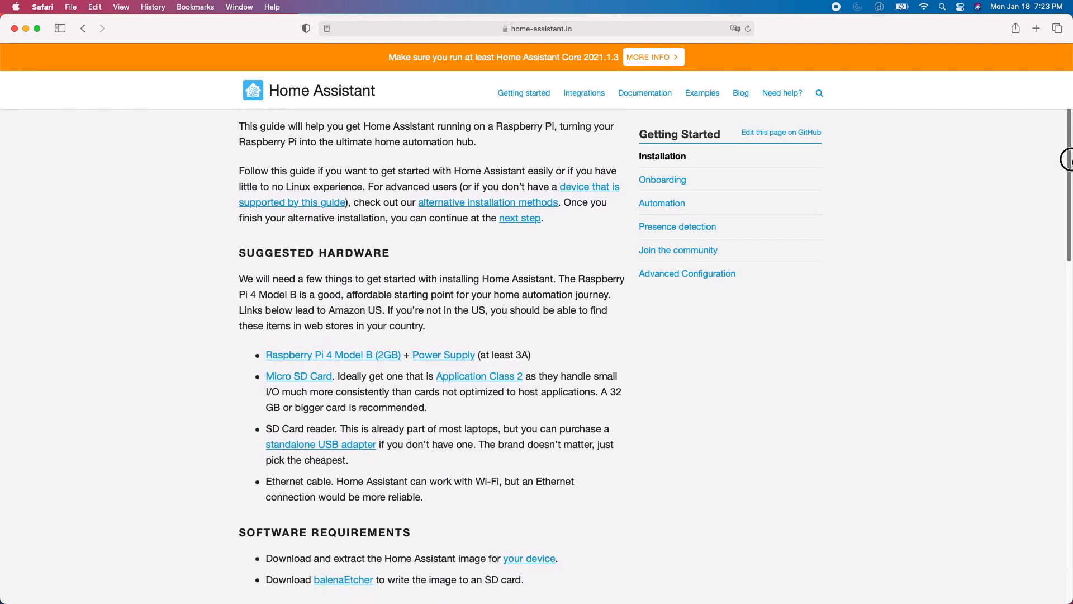
{"action": "scroll", "scroll_direction": "down", "scroll_amount": 3}
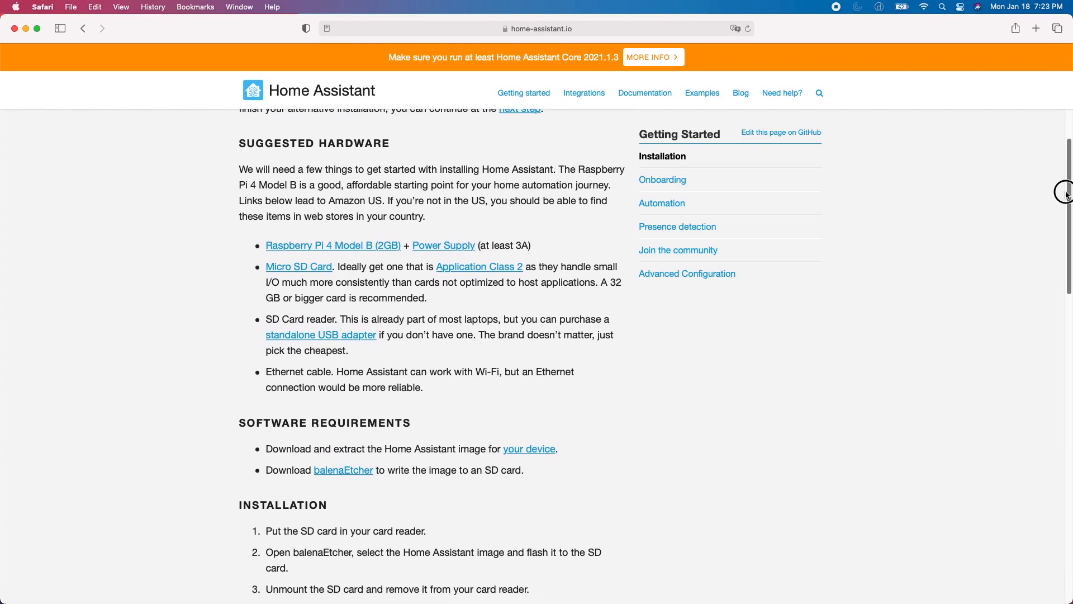
{"action": "scroll", "scroll_direction": "down", "scroll_amount": 3}
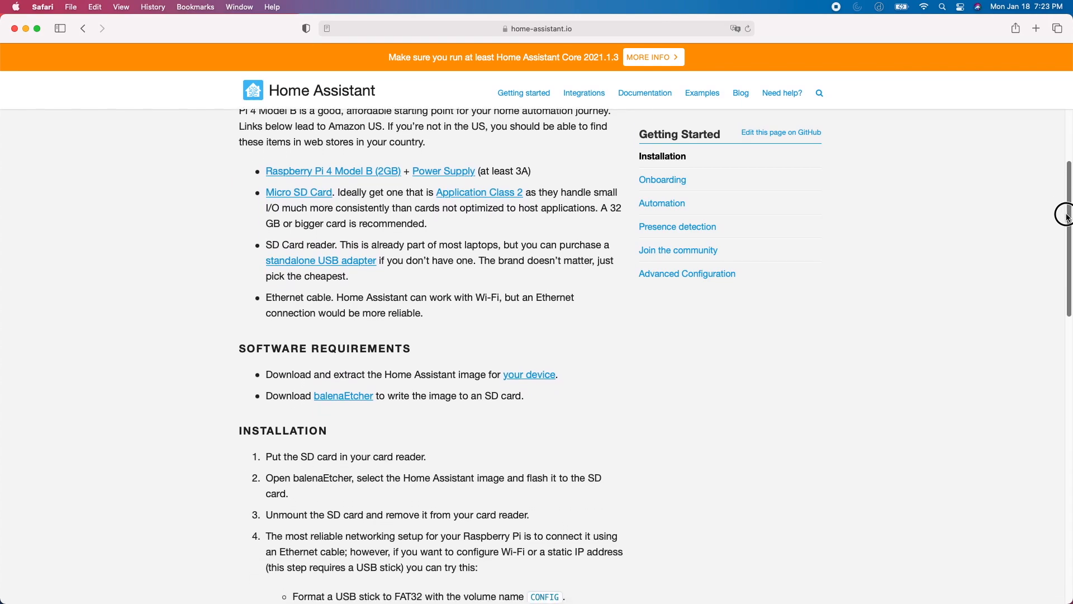
{"action": "scroll", "scroll_direction": "down", "scroll_amount": 3}
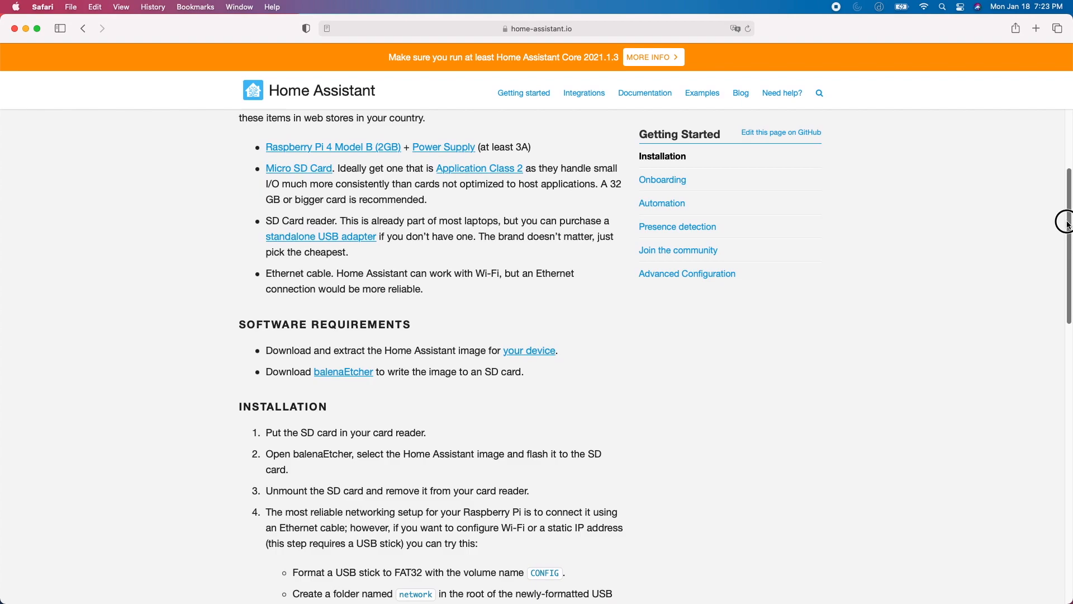
{"action": "scroll", "scroll_direction": "down", "scroll_amount": 3}
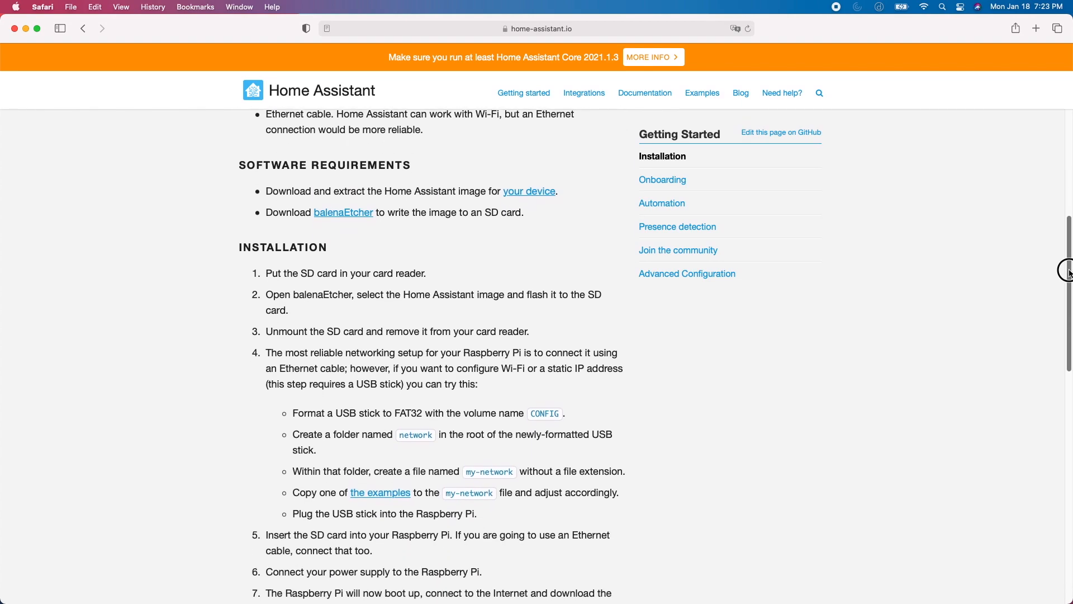
{"action": "scroll", "scroll_direction": "down", "scroll_amount": 3}
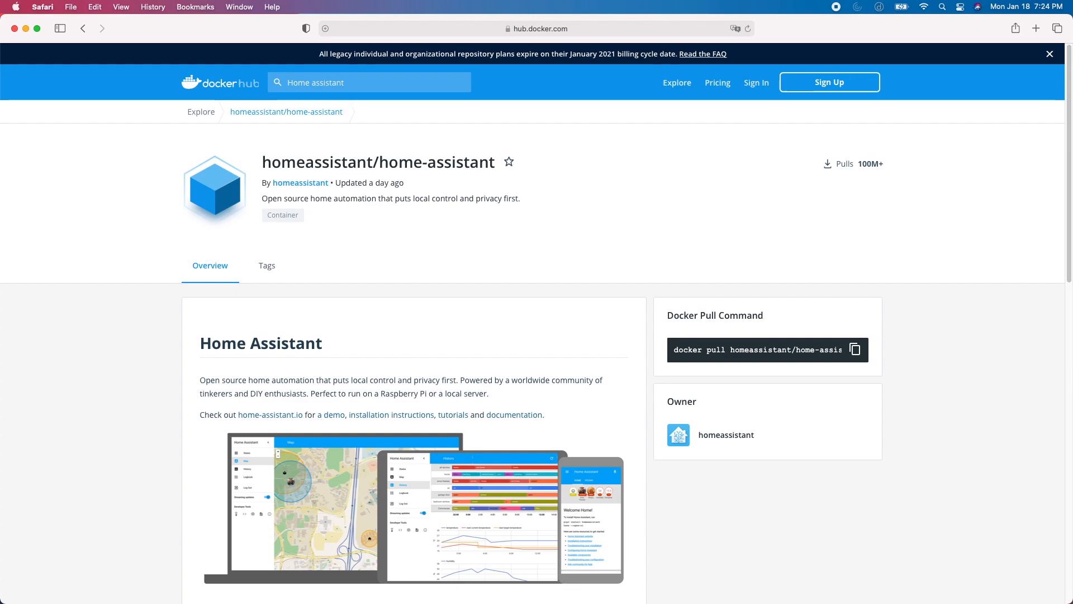
{"action": "scroll", "scroll_direction": "down", "scroll_amount": 3}
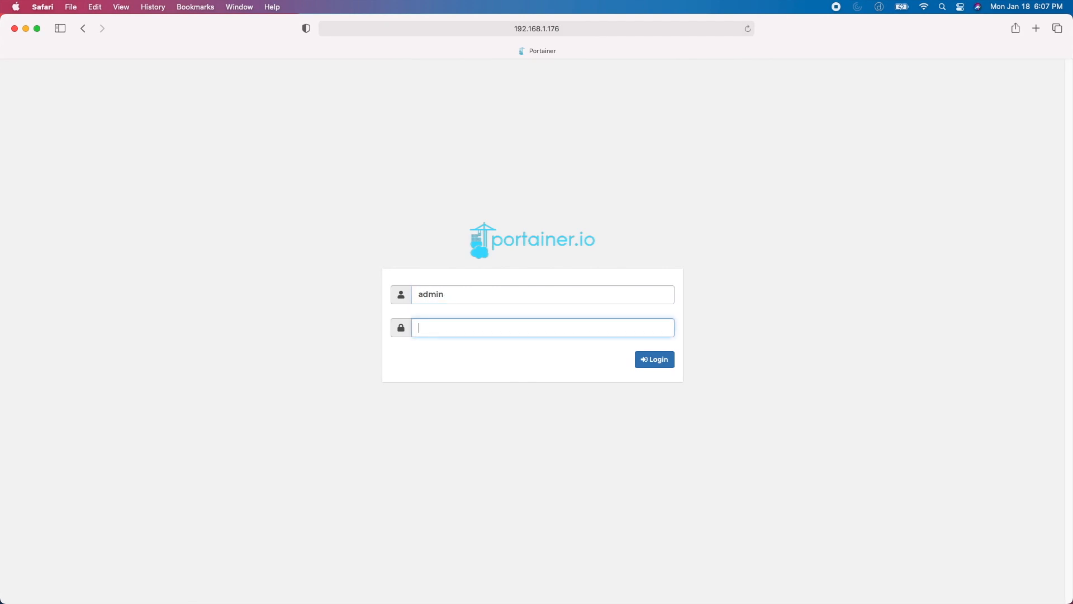
- Sign in to Portainer as admin and start adding a new container
{"action": "left_click", "coordinate": [654, 359]}
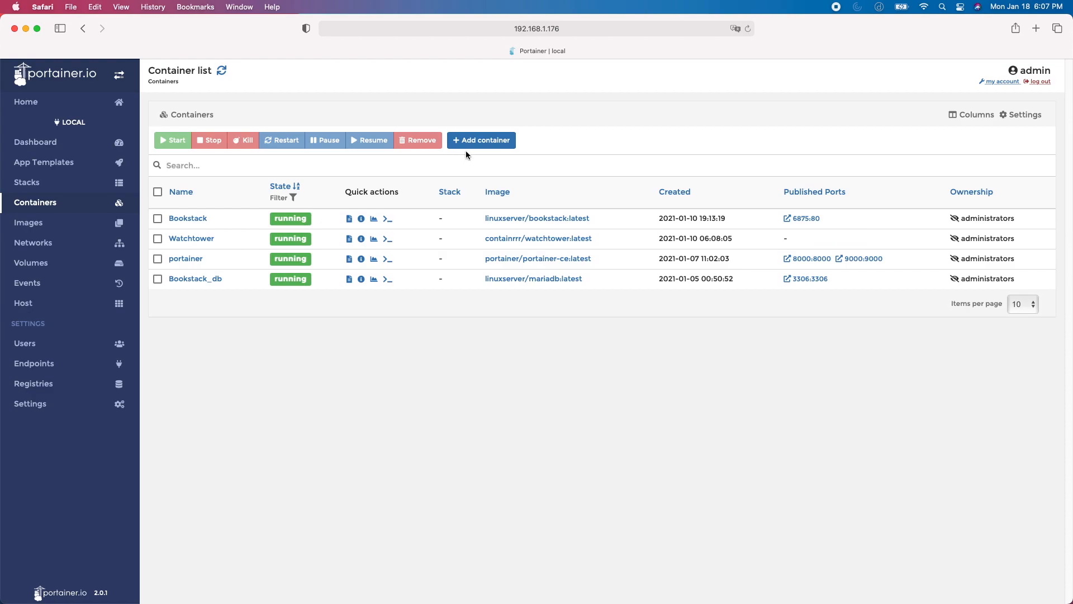
{"action": "left_click", "coordinate": [481, 141]}
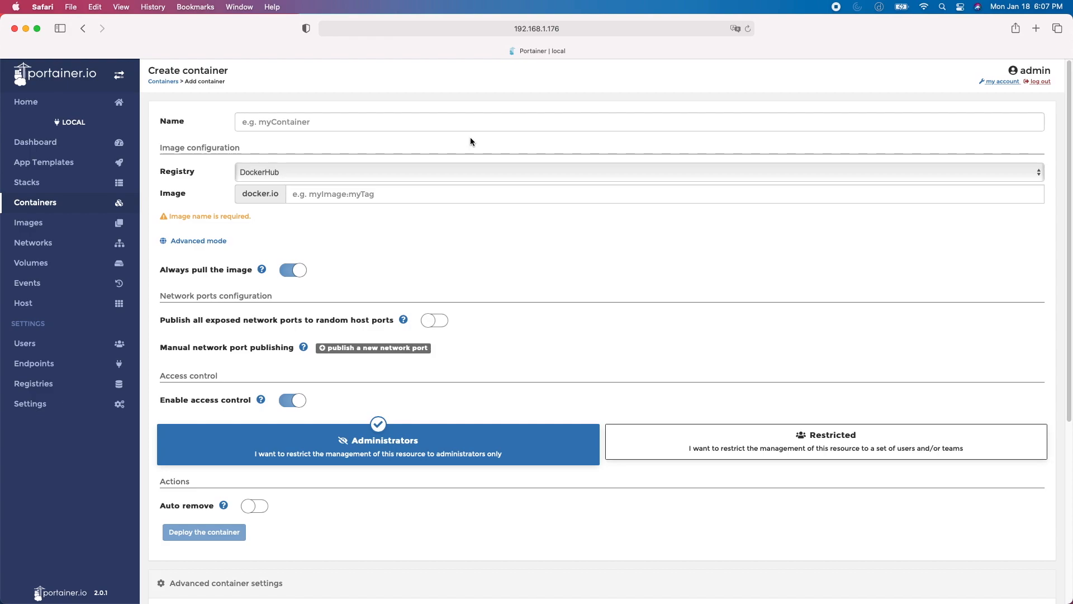
- Name the container HomeAssistant with image homeassistant/home-assistant
{"action": "type", "text": "HomeAssistant"}
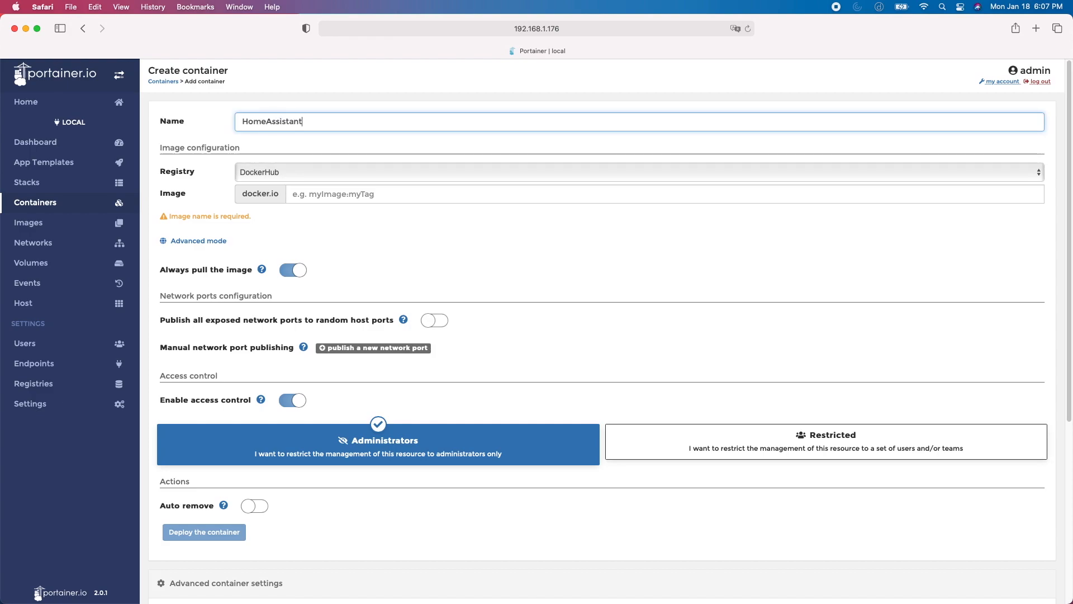
{"action": "left_click", "coordinate": [492, 194]}
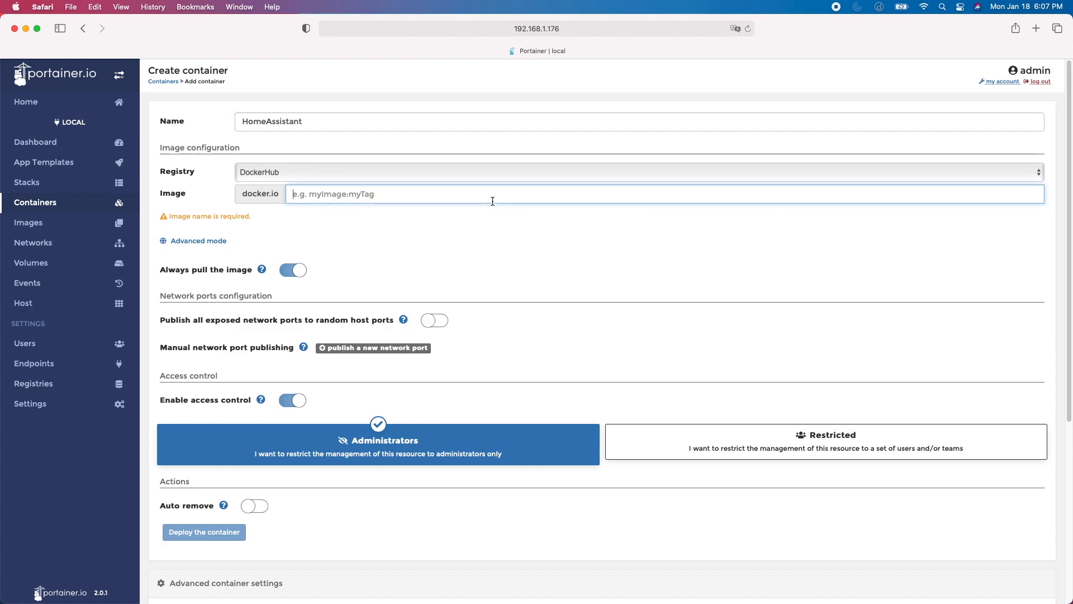
{"action": "type", "text": "homeassistant/home-assistant"}
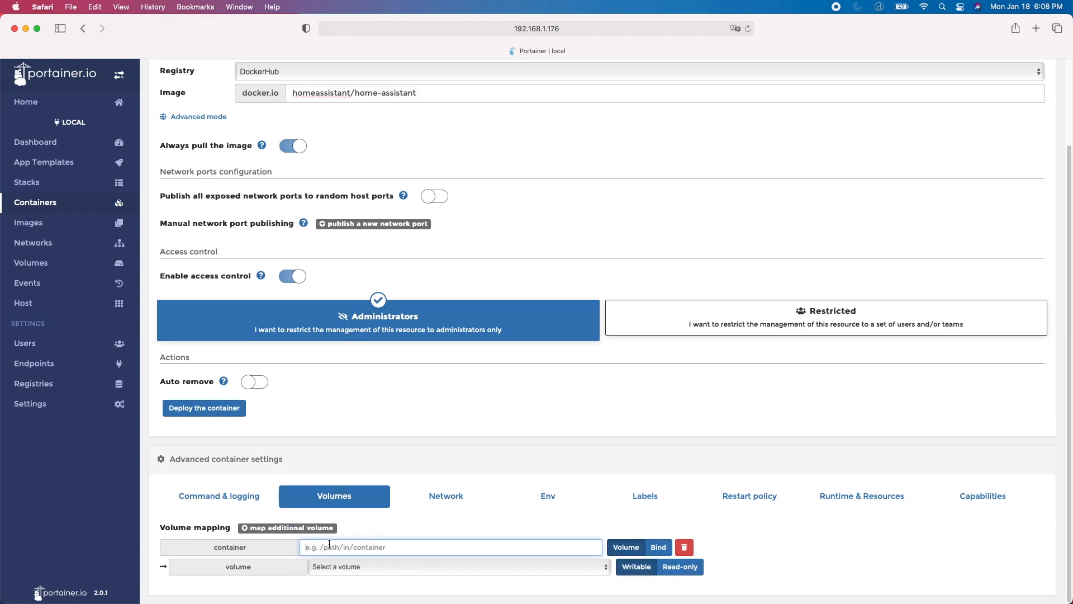
- Bind-mount /home/pi/HomeAssistant/config on the host to /config in the container
{"action": "type", "text": "/home/pu"}
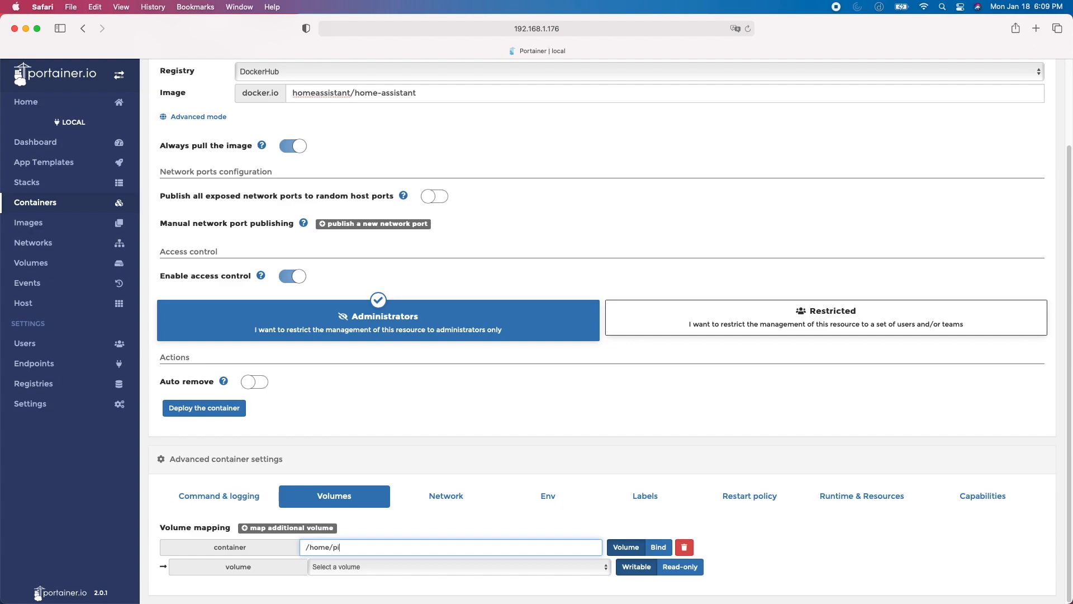
{"action": "type", "text": "Hom"}
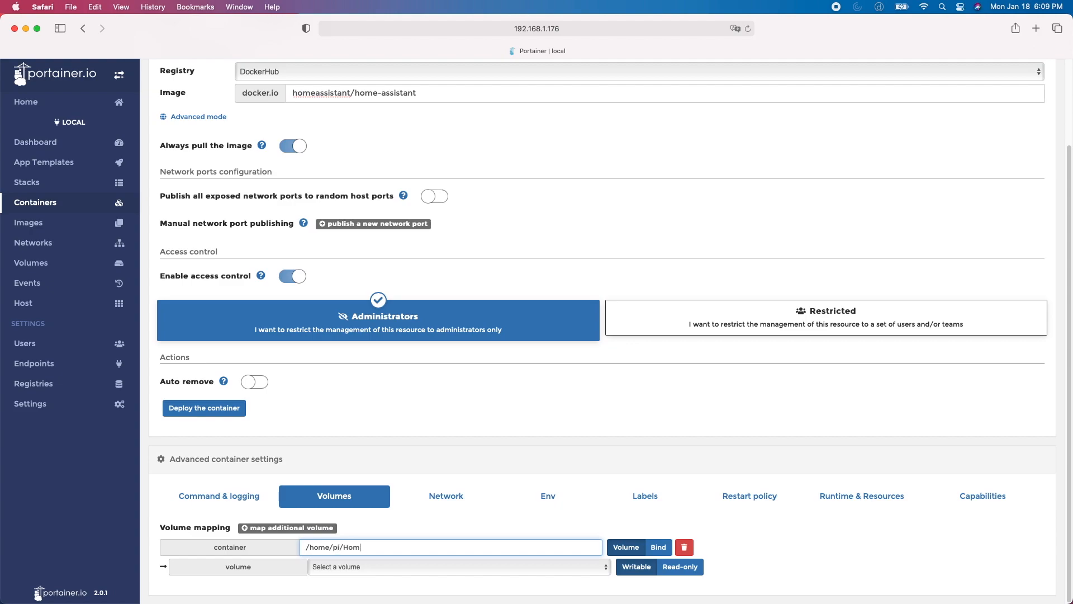
{"action": "type", "text": "eAssistant"}
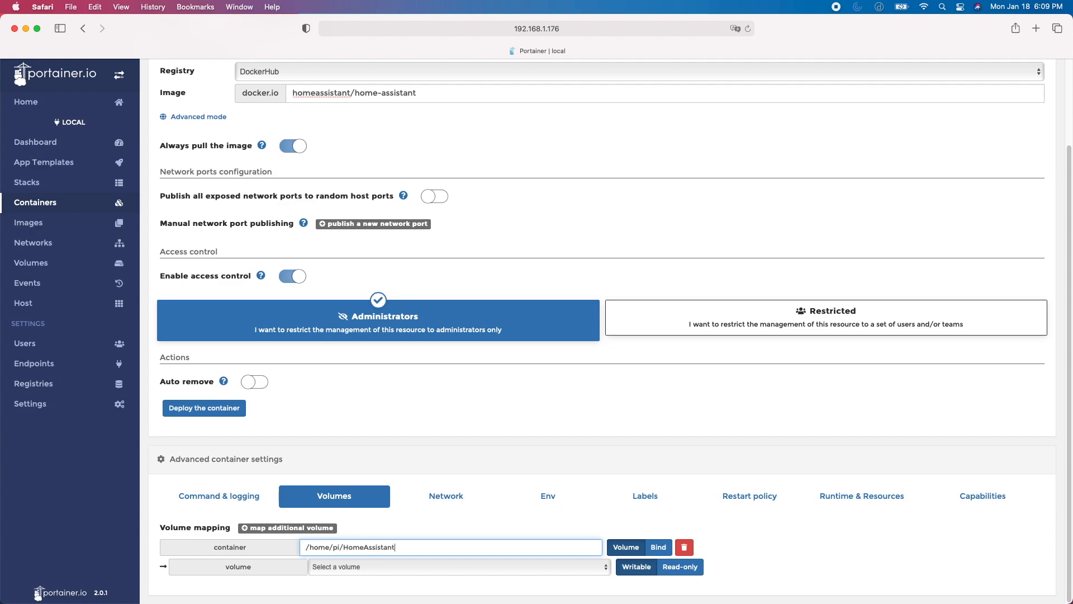
{"action": "type", "text": "/config"}
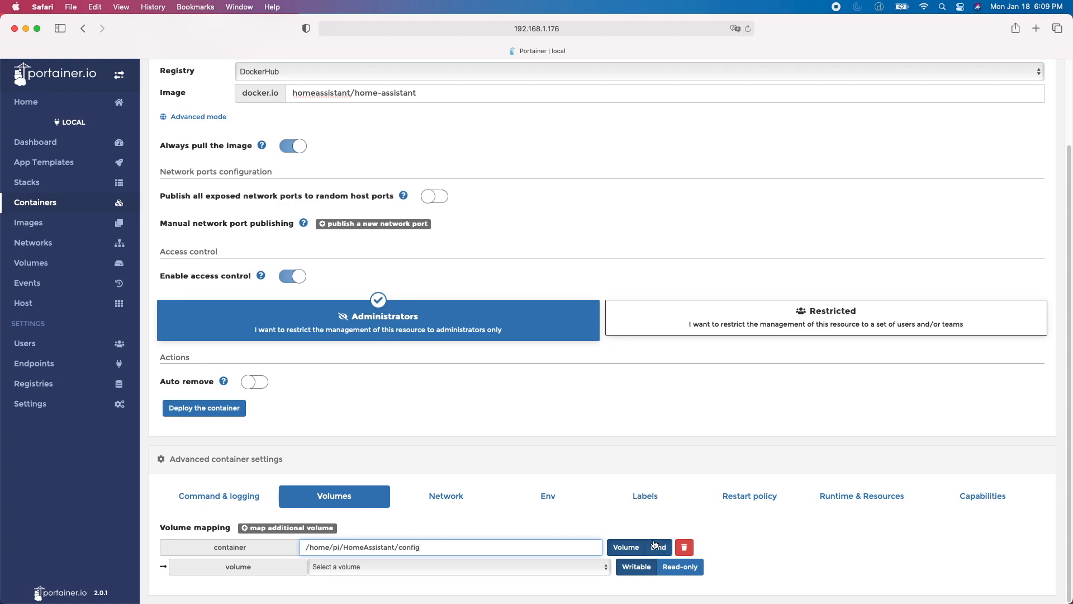
{"action": "left_click", "coordinate": [657, 546]}
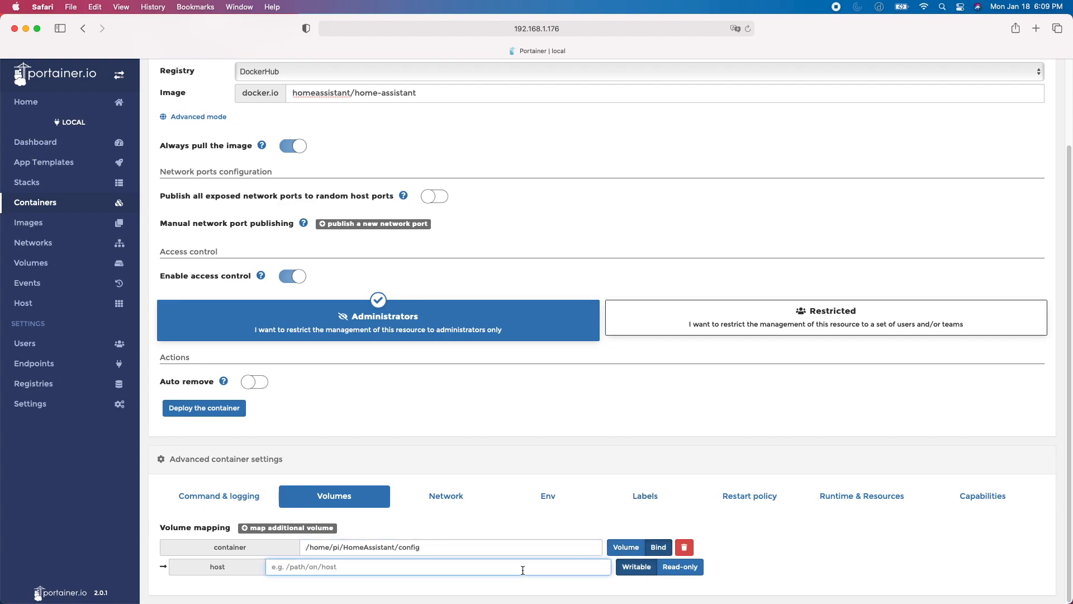
{"action": "type", "text": "/config"}
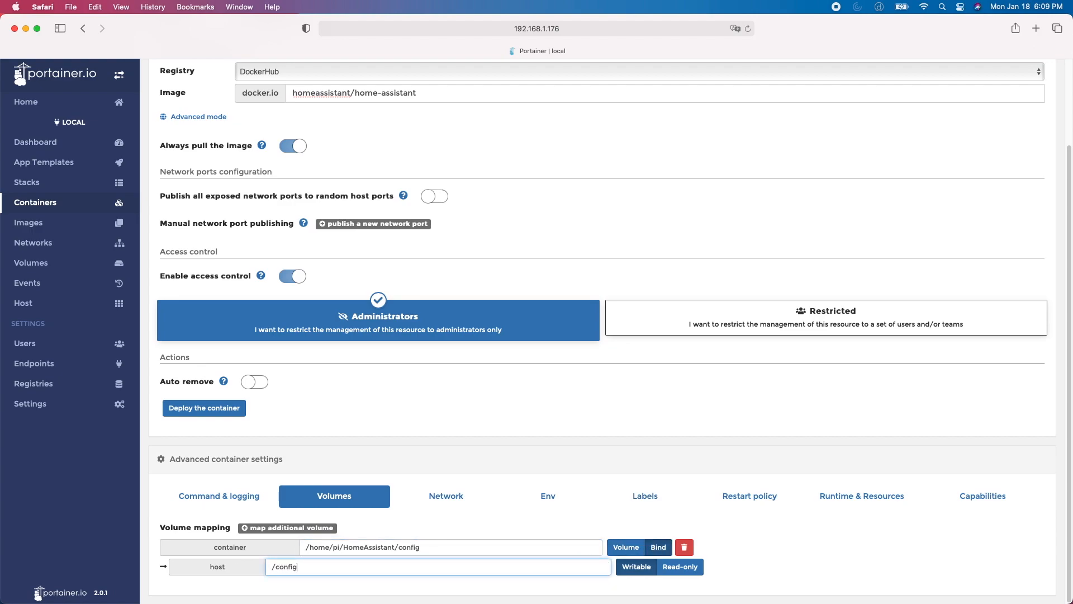
{"action": "mouse_move", "coordinate": [308, 537]}
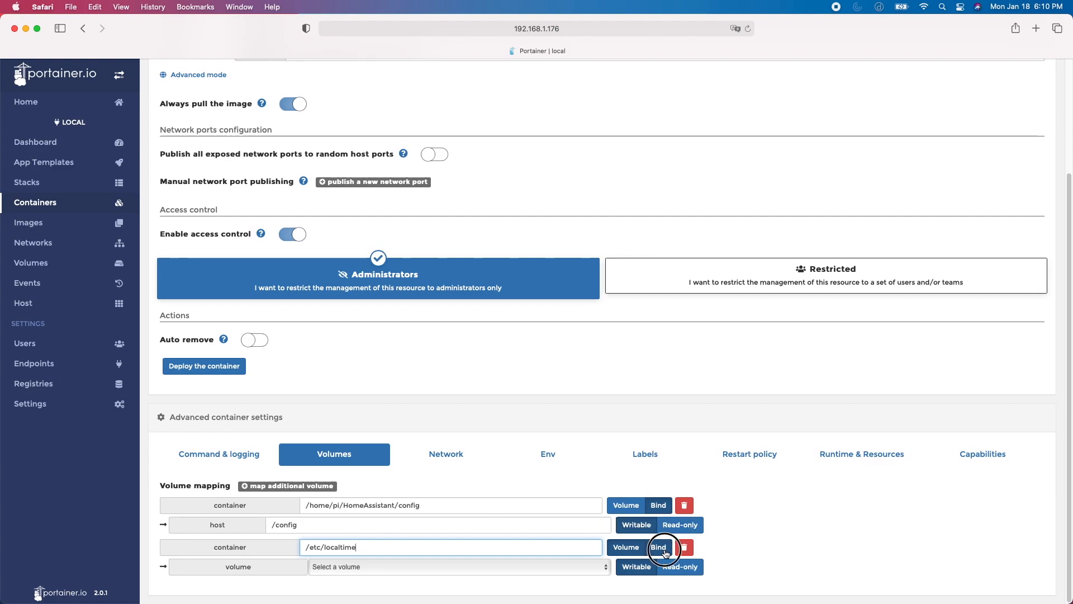
- Bind-mount /etc/localtime on the host to /etc/localtime in the container
{"action": "left_click", "coordinate": [657, 546]}
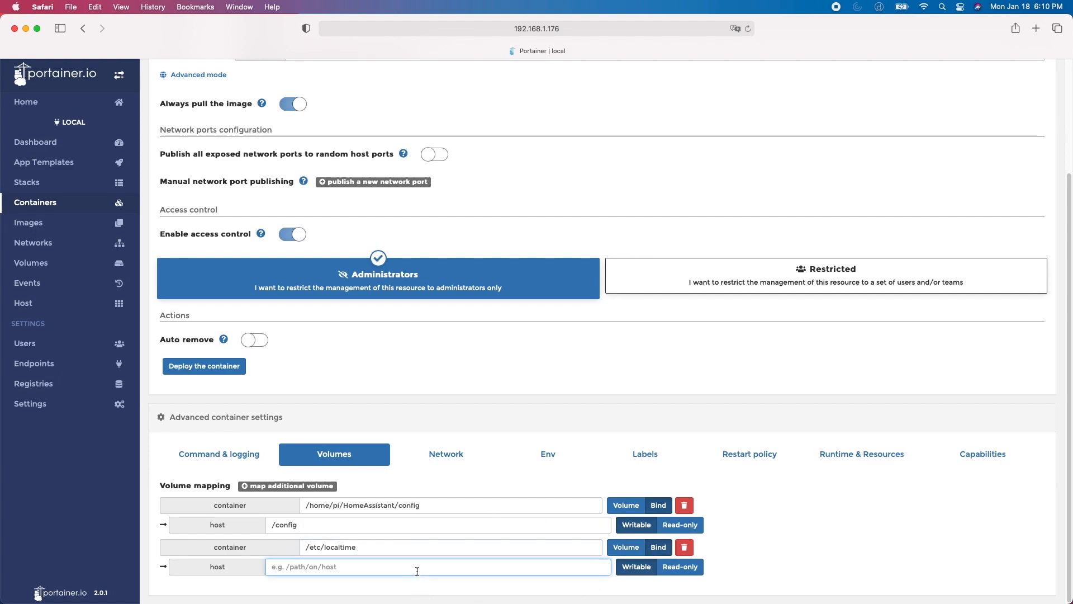
{"action": "type", "text": "/etc/localtyim"}
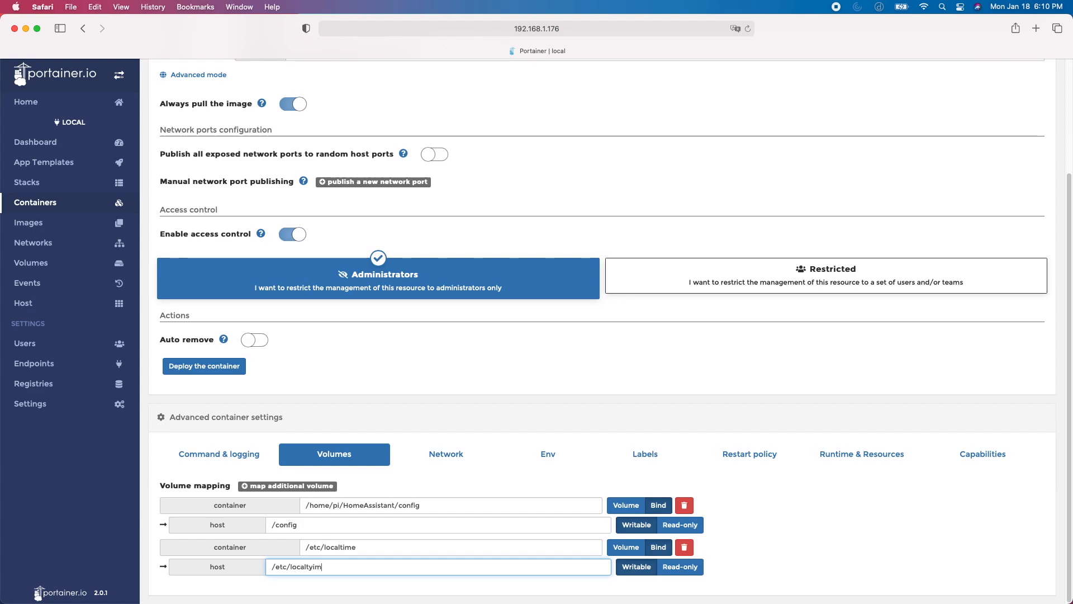
{"action": "type", "text": "/etc/localtime"}
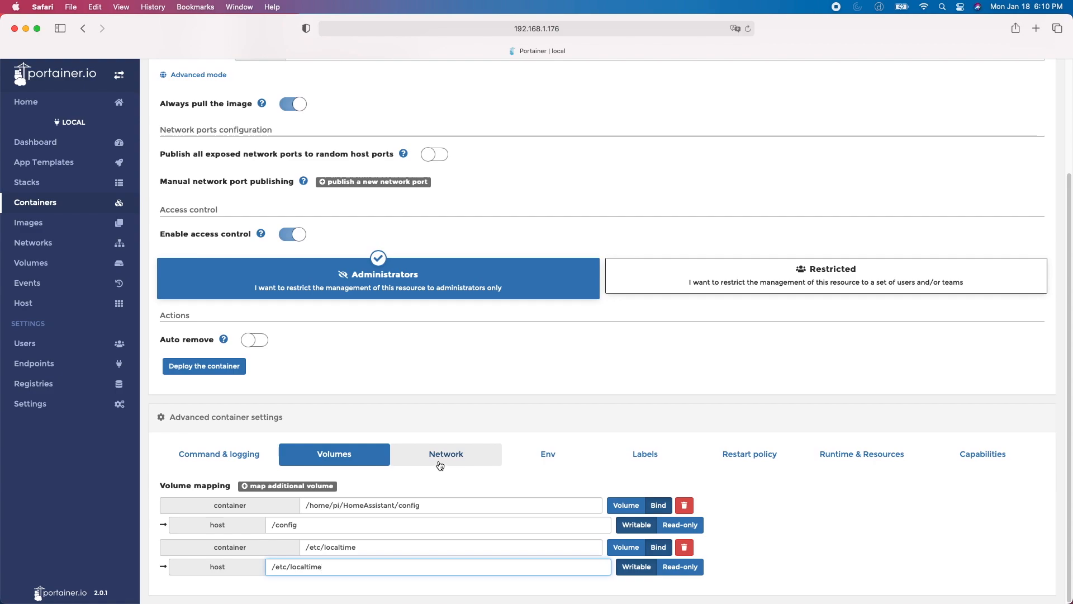
- Run the container on the host network with restart policy 'Unless stopped'
{"action": "left_click", "coordinate": [446, 454]}
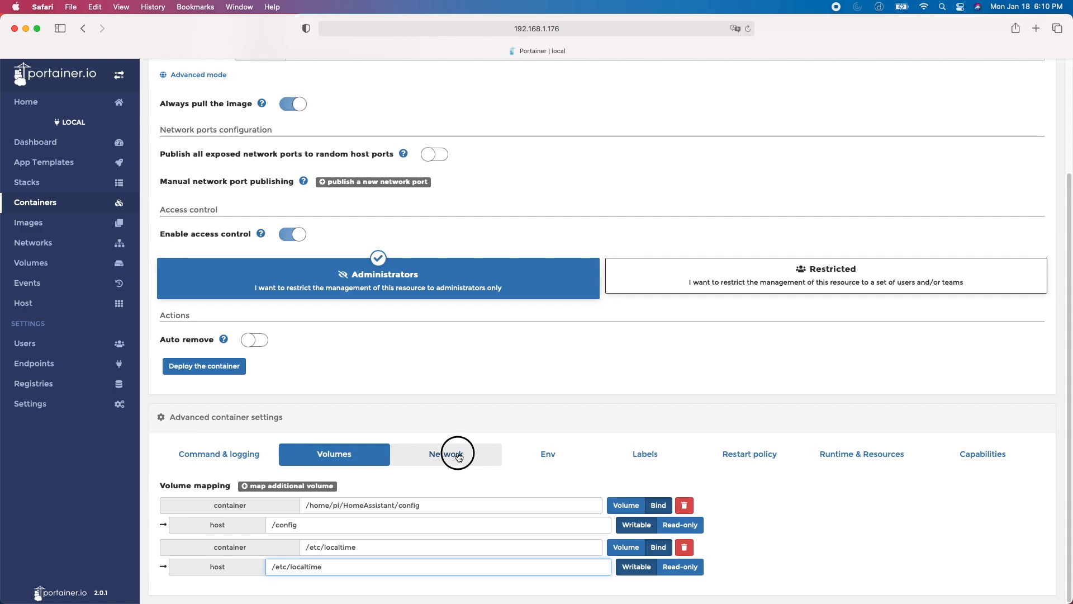
{"action": "left_click", "coordinate": [446, 454]}
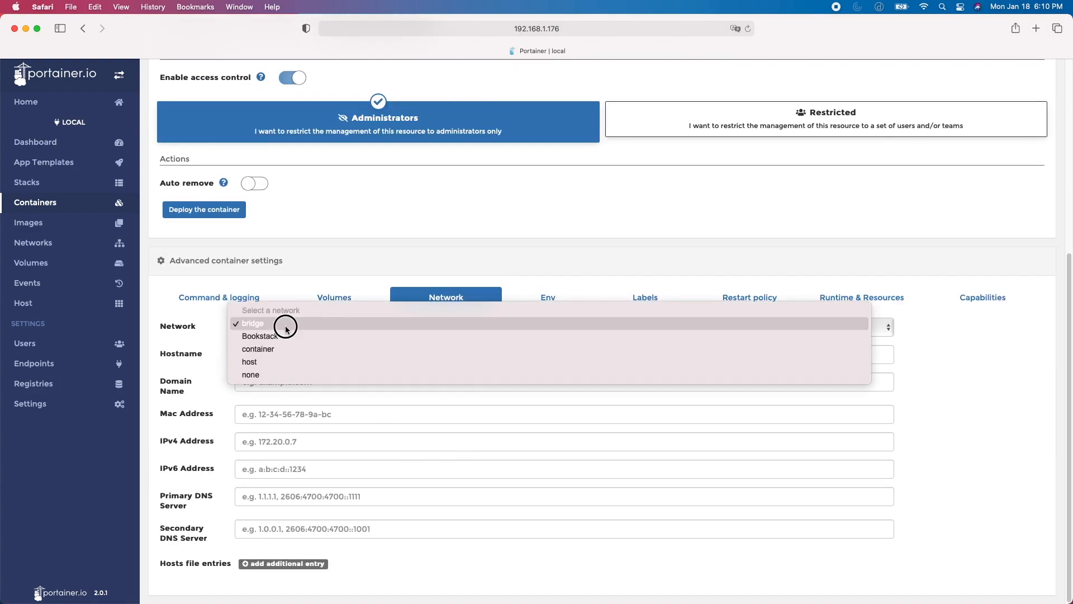
{"action": "left_click", "coordinate": [250, 361]}
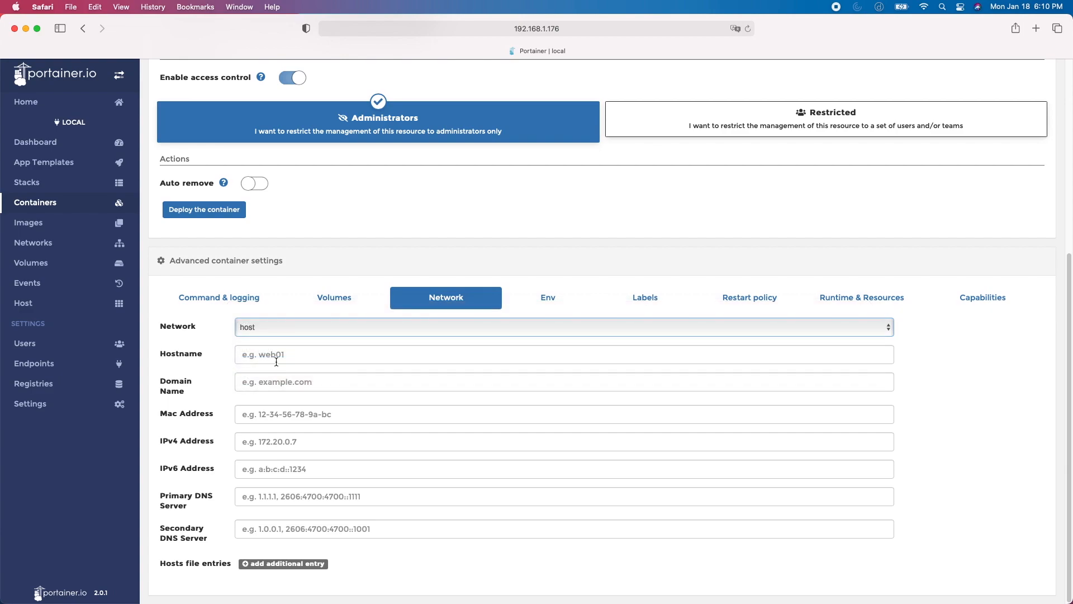
{"action": "mouse_move", "coordinate": [749, 298]}
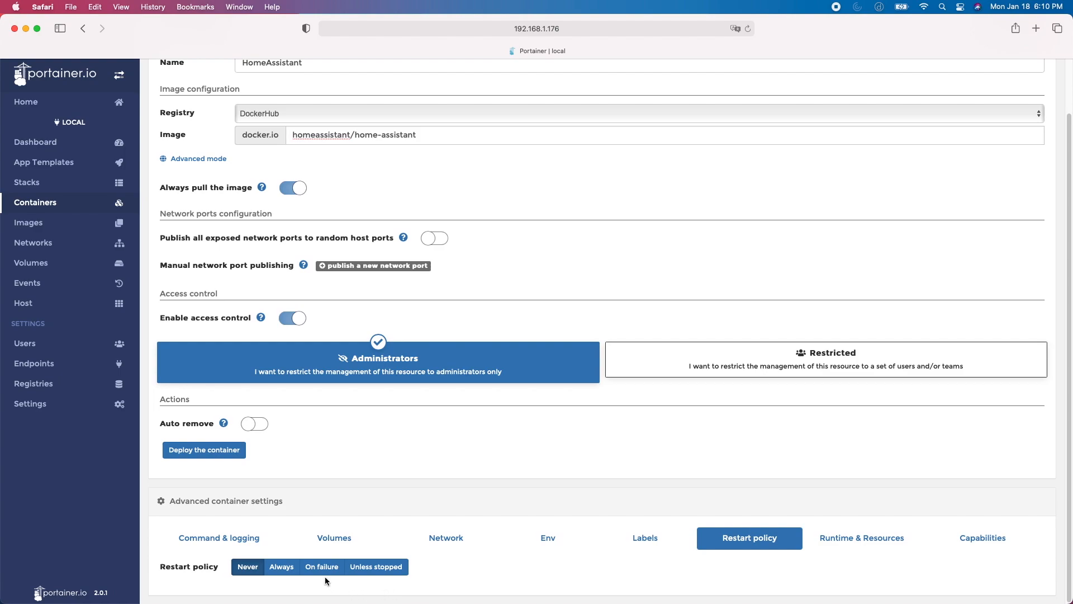
{"action": "left_click", "coordinate": [375, 566]}
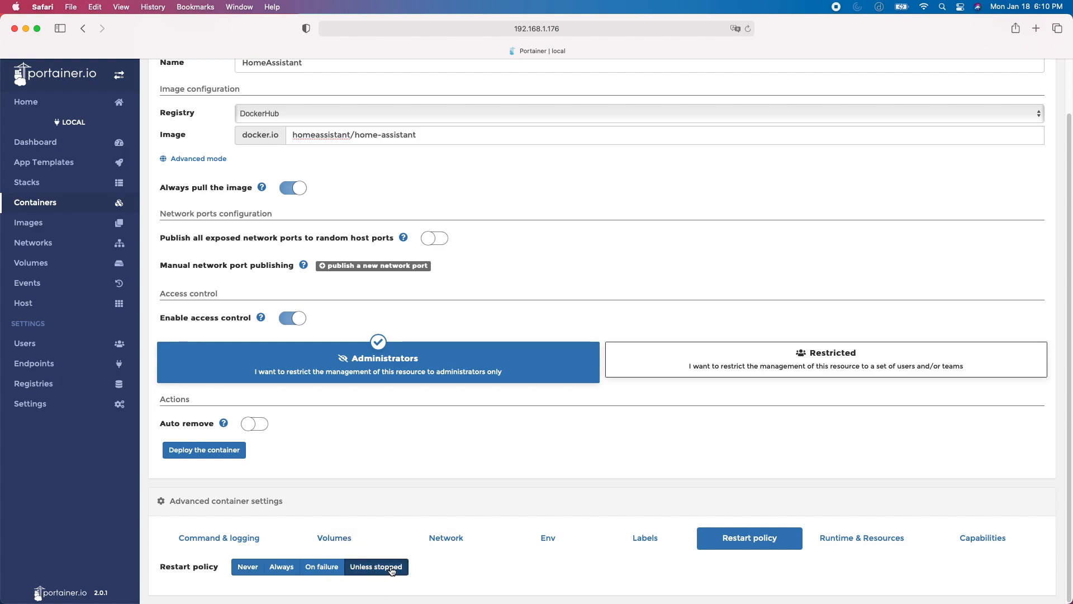
{"action": "left_click", "coordinate": [204, 449]}
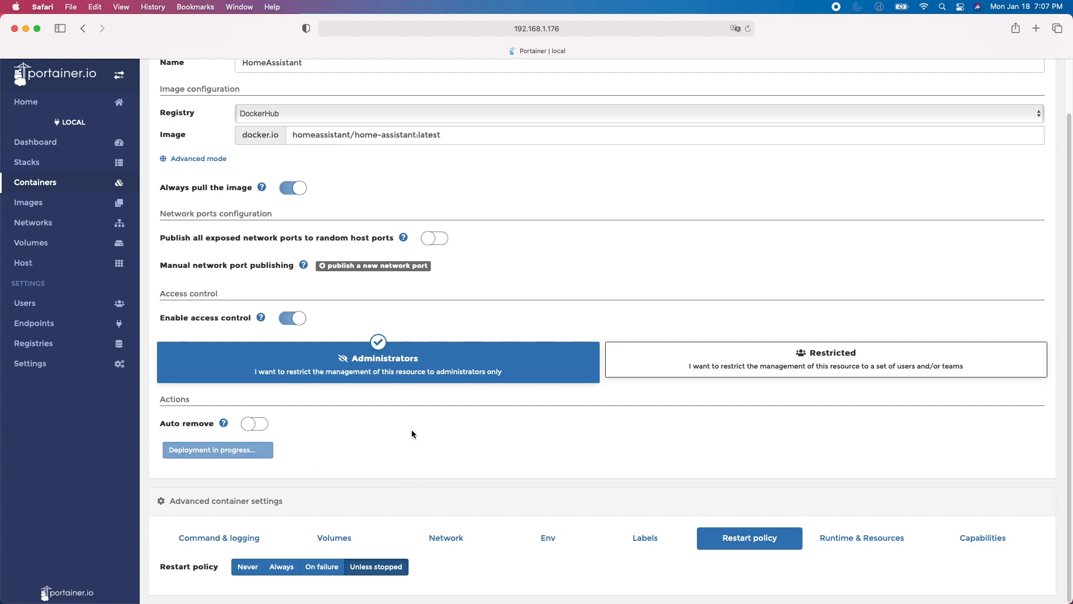
- Deploy the HomeAssistant container so it appears running in the container list
{"action": "left_click", "coordinate": [218, 449]}
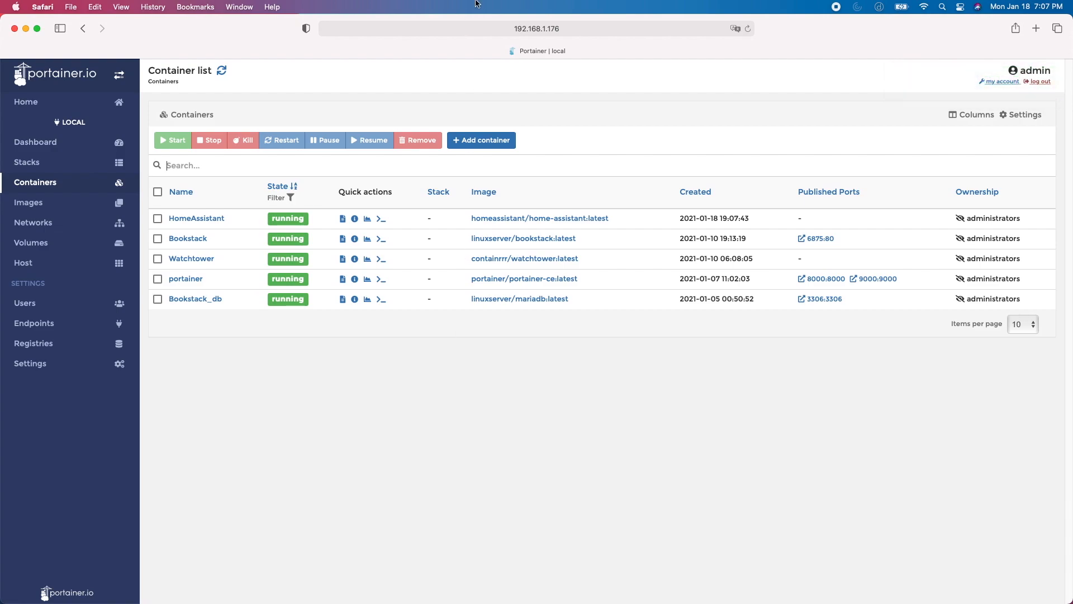
{"action": "mouse_move", "coordinate": [343, 225]}
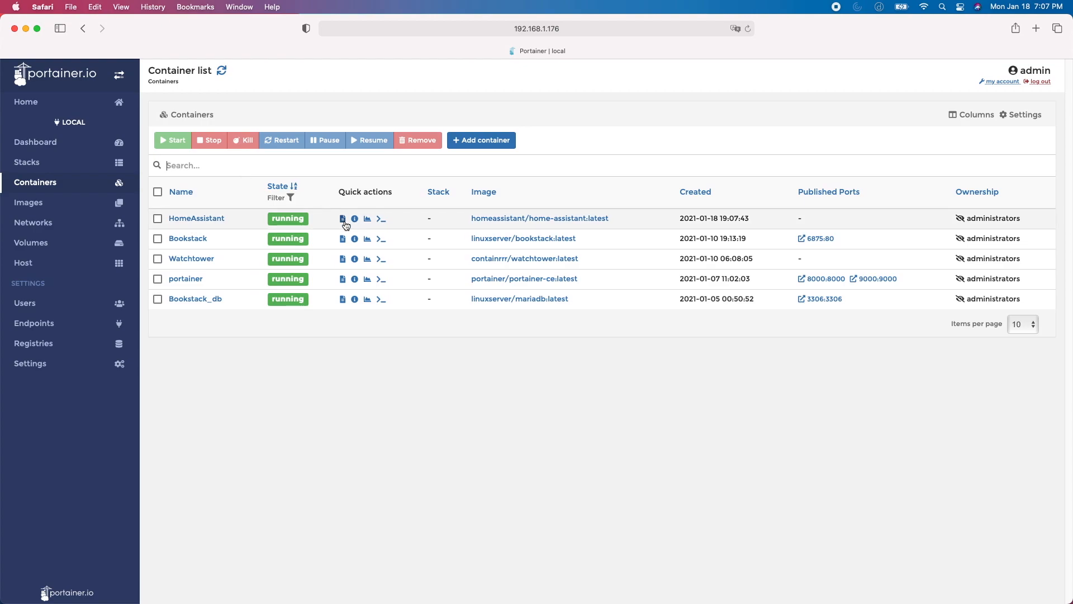
- View the HomeAssistant container's startup logs from the container list
{"action": "left_click", "coordinate": [342, 217]}
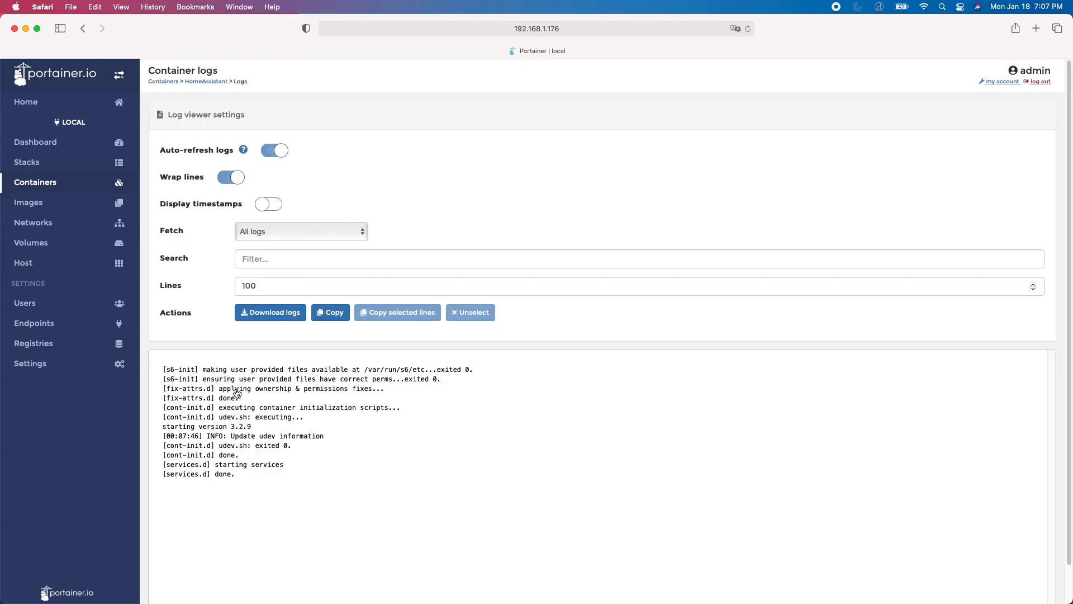
{"action": "mouse_move", "coordinate": [630, 5]}
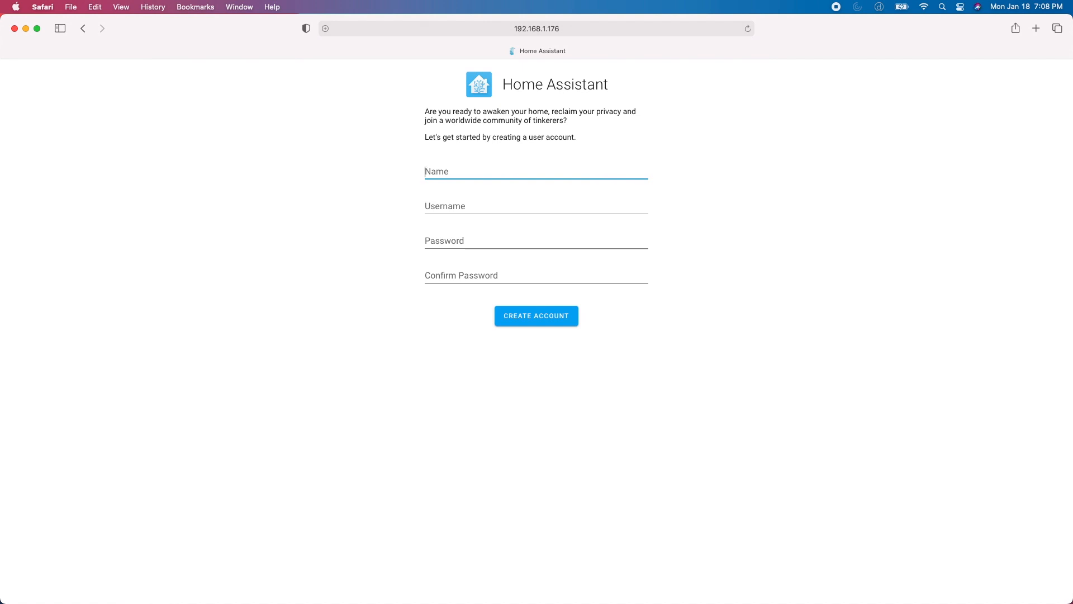
- Create the Home Assistant user 'test' with a password and accept the default home location
{"action": "type", "text": "test"}
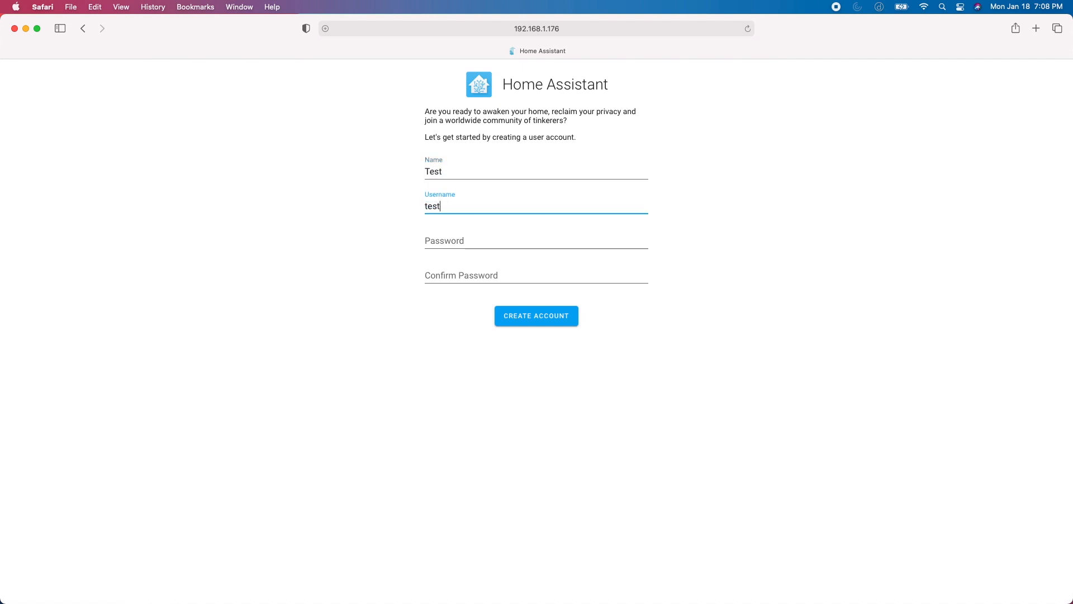
{"action": "type", "text": "•"}
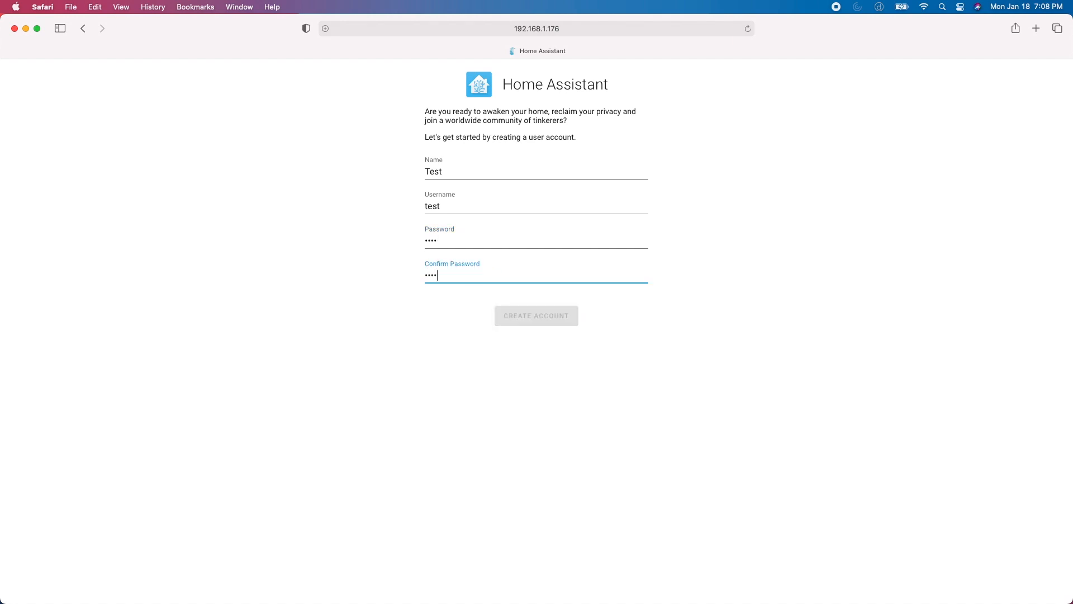
{"action": "left_click", "coordinate": [535, 315]}
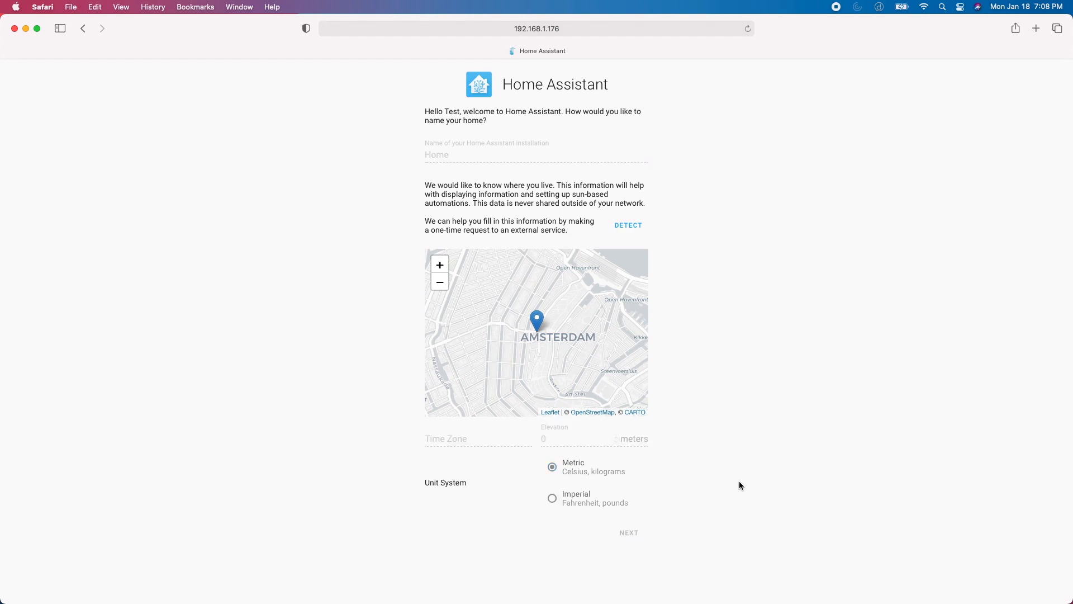
{"action": "left_click", "coordinate": [627, 532]}
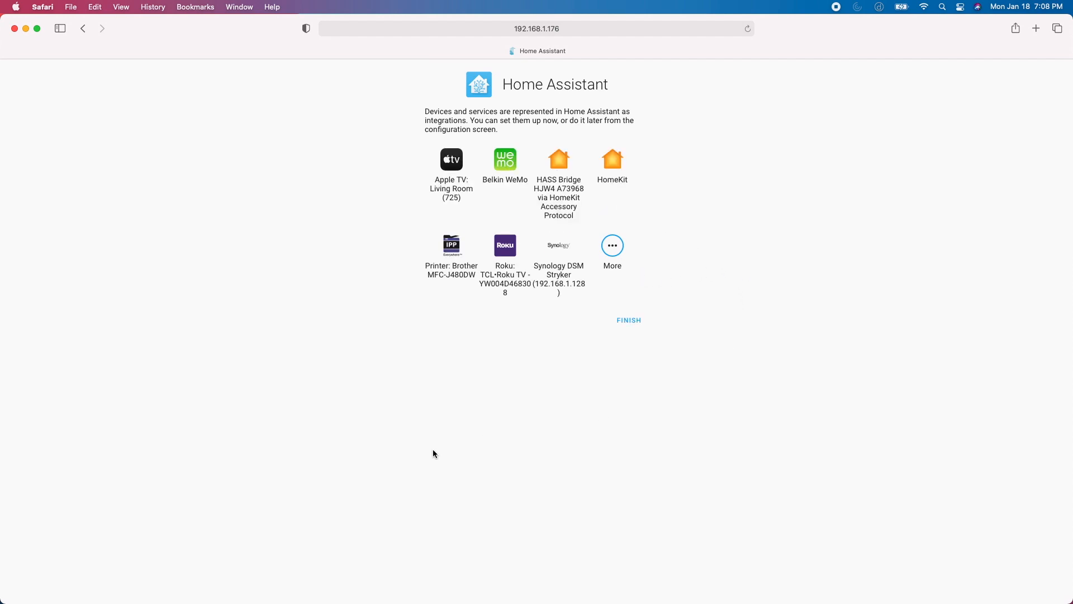
{"action": "mouse_move", "coordinate": [432, 455]}
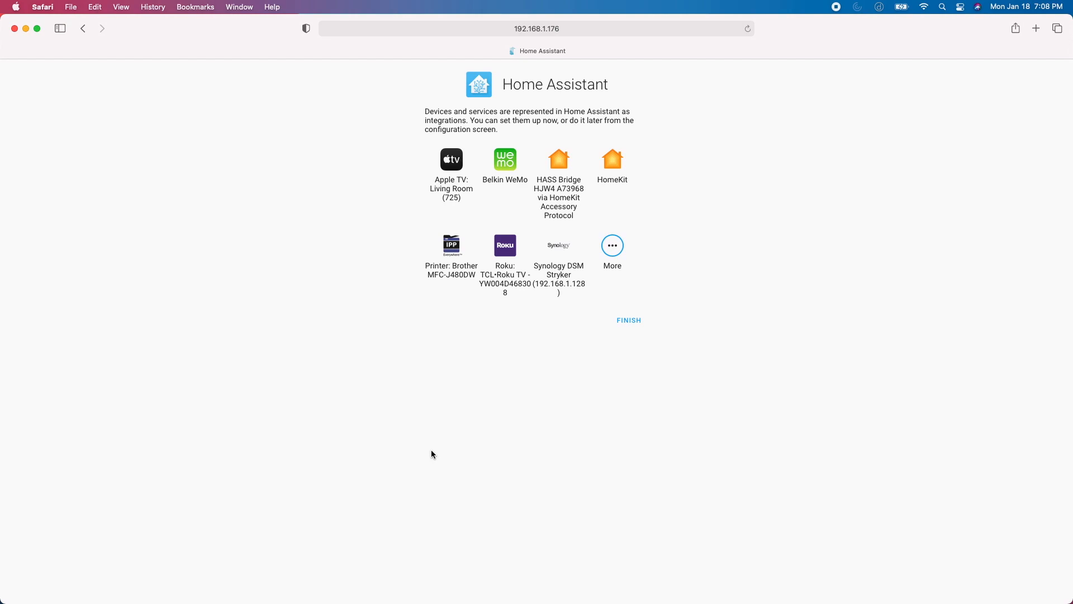
- Finish onboarding and navigate Configuration > Devices > Integrations to see discovered devices
{"action": "left_click", "coordinate": [627, 320]}
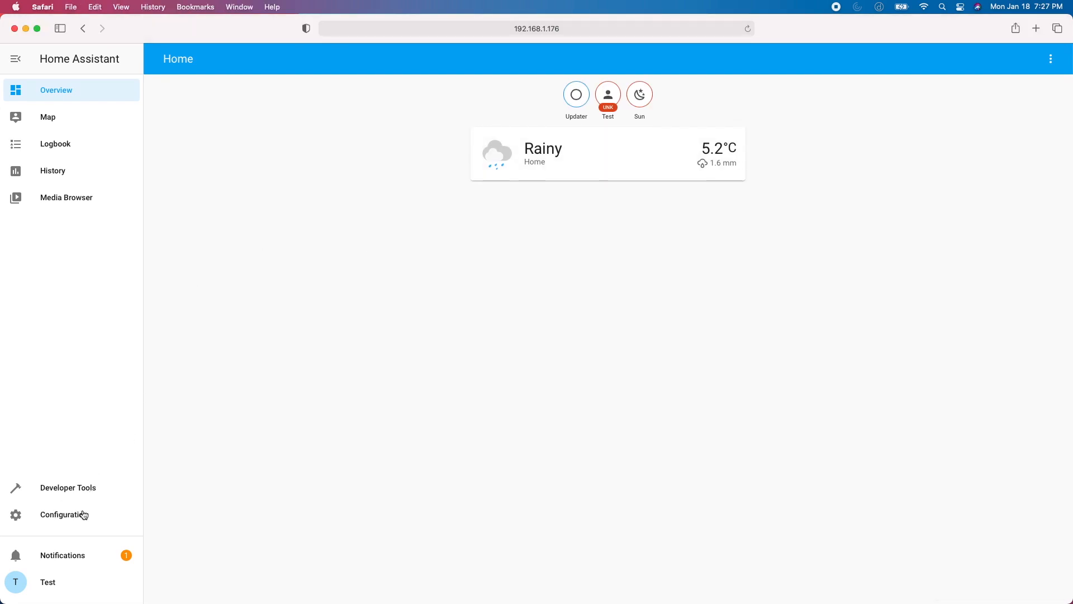
{"action": "left_click", "coordinate": [62, 515]}
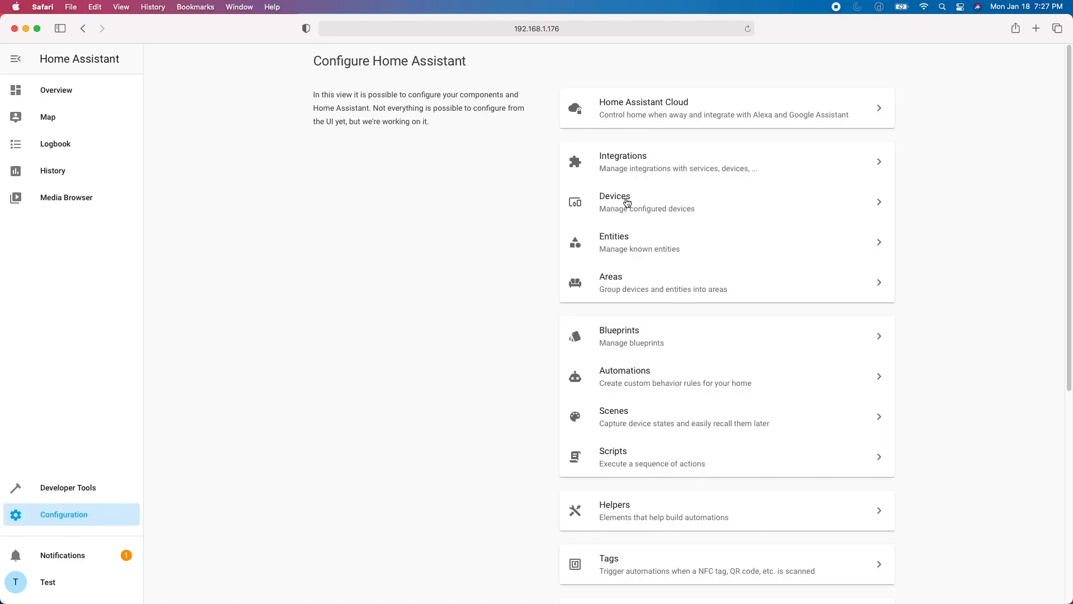
{"action": "left_click", "coordinate": [615, 202]}
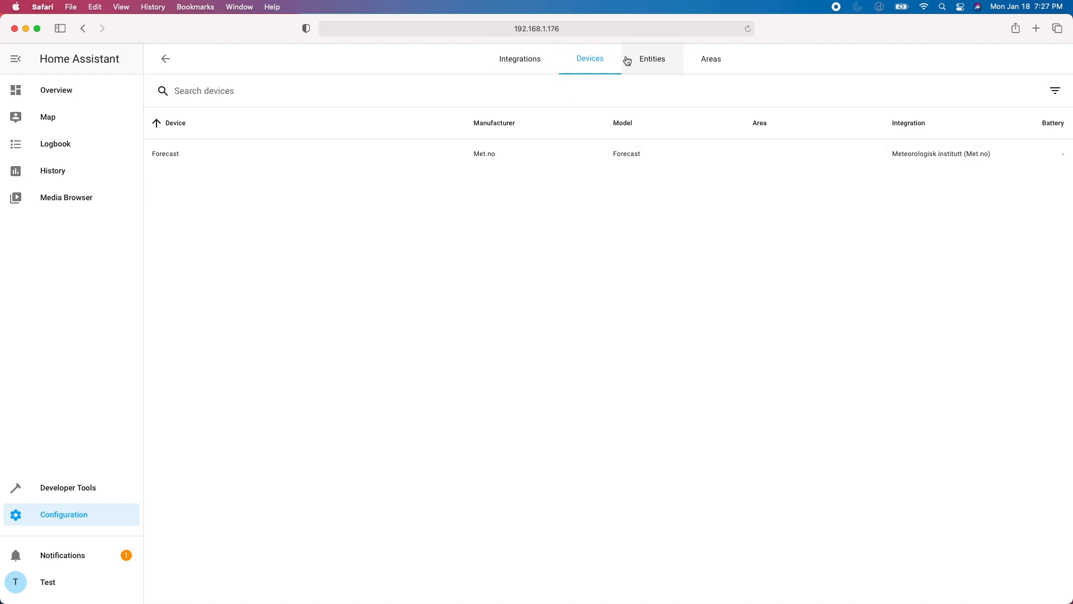
{"action": "left_click", "coordinate": [518, 59]}
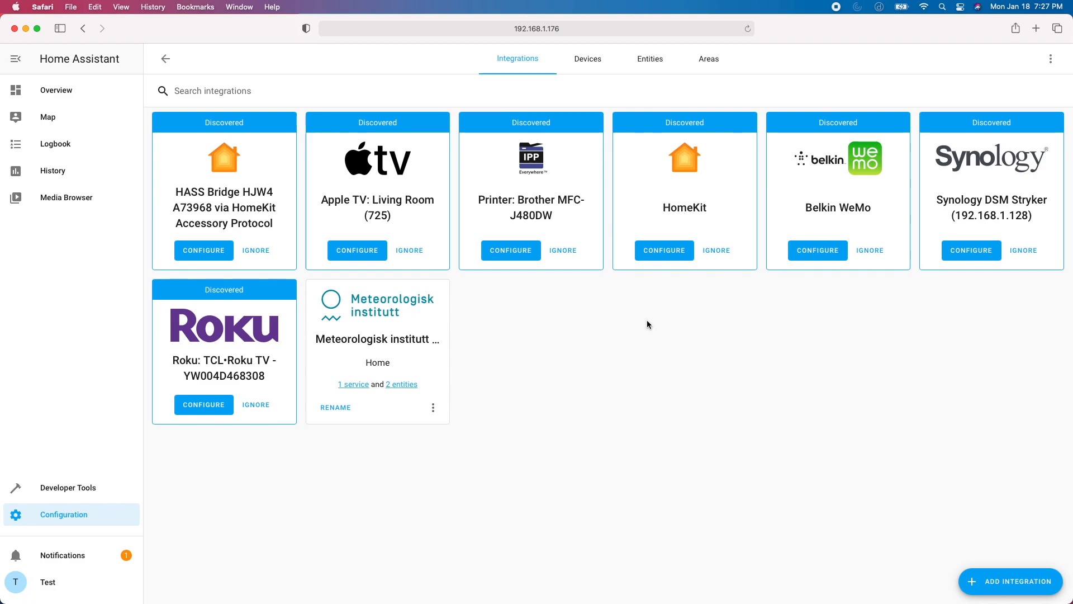
{"action": "mouse_move", "coordinate": [643, 322]}
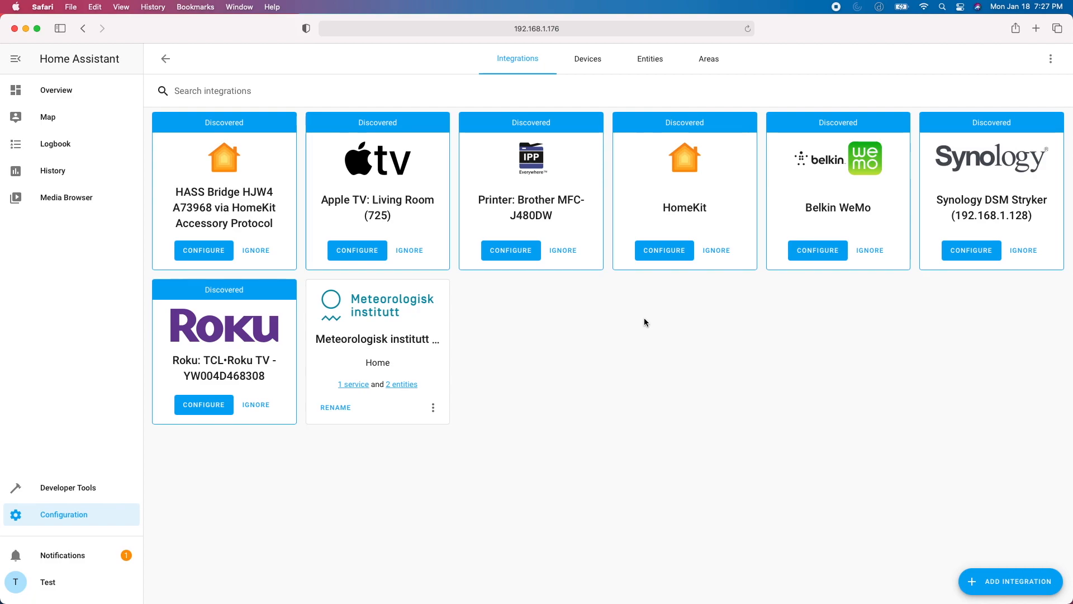
- Configure Belkin WeMo, adding Bedroom Light, Living Room Lamp 1 and Living Room Lamp 2
{"action": "left_click", "coordinate": [816, 249]}
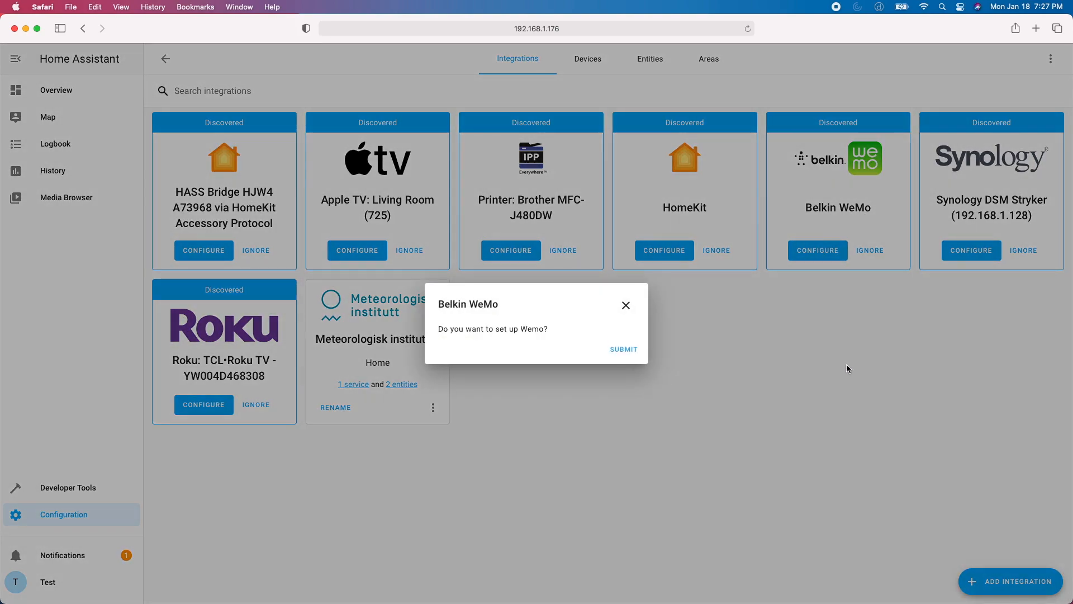
{"action": "left_click", "coordinate": [623, 349]}
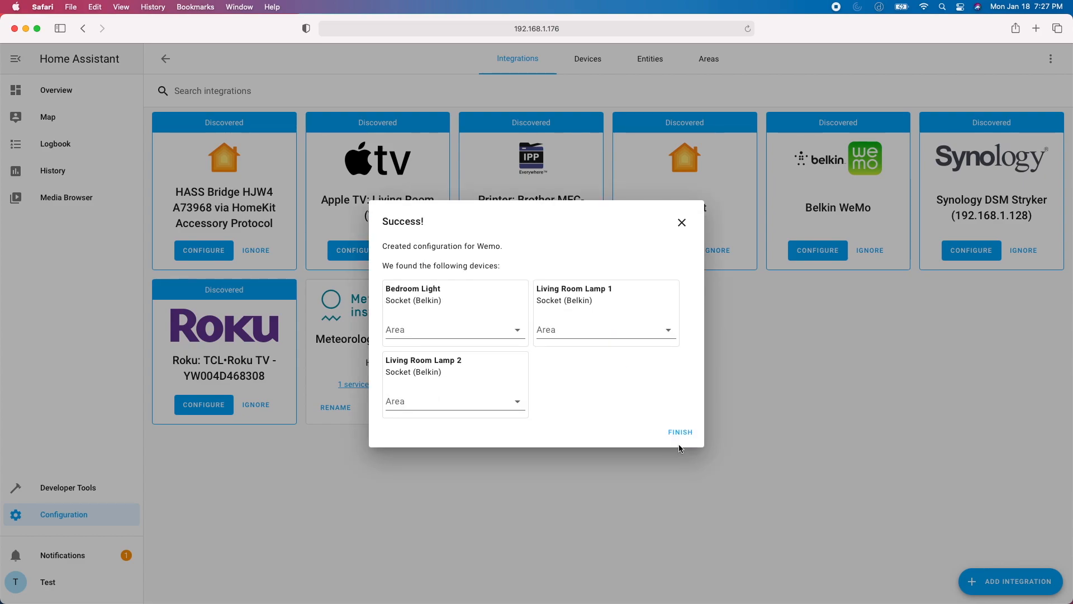
{"action": "left_click", "coordinate": [678, 432]}
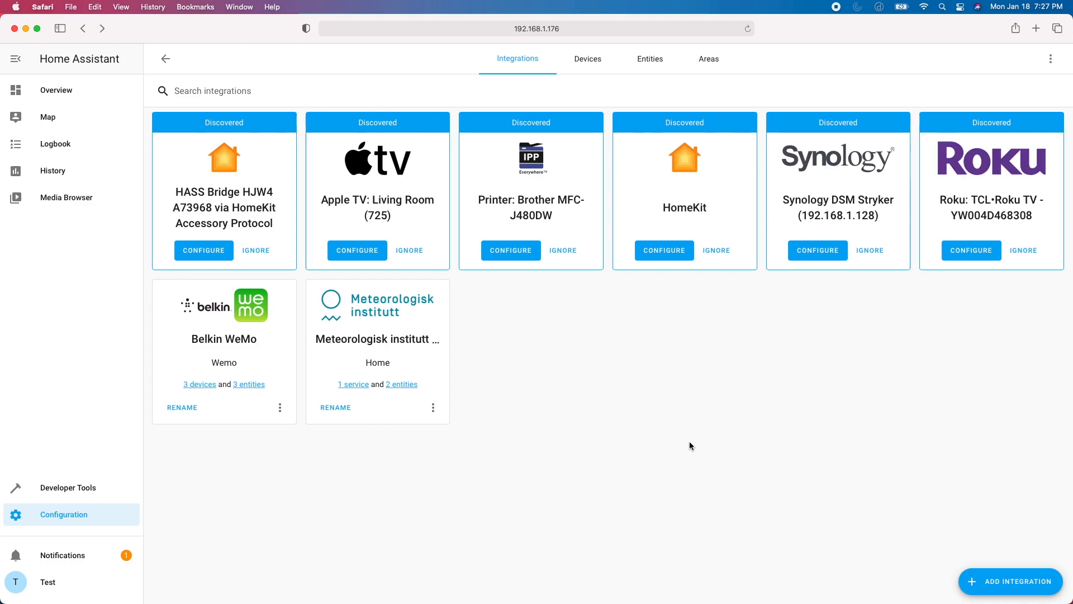
{"action": "mouse_move", "coordinate": [79, 85]}
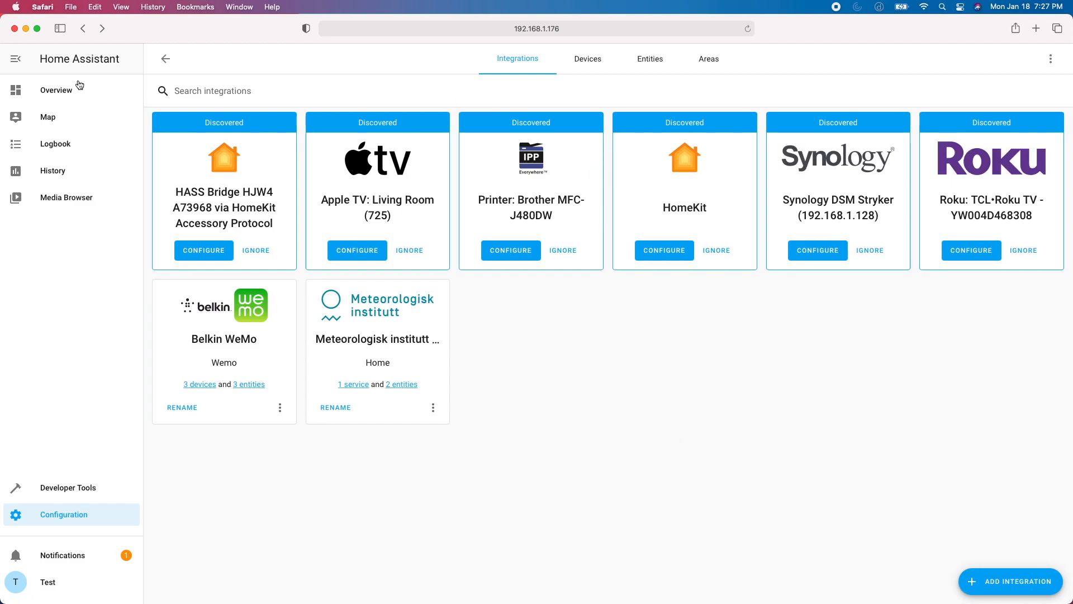
- Toggle Living Room Lamp 1 off and back on from the Overview Switch card, leaving it on
{"action": "left_click", "coordinate": [56, 89]}
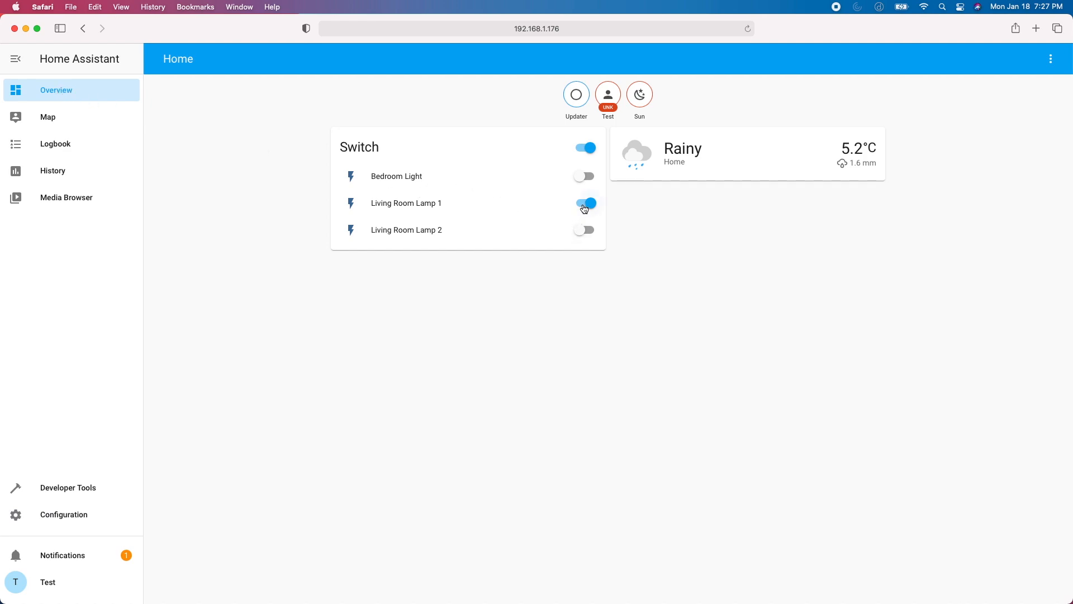
{"action": "left_click", "coordinate": [584, 203]}
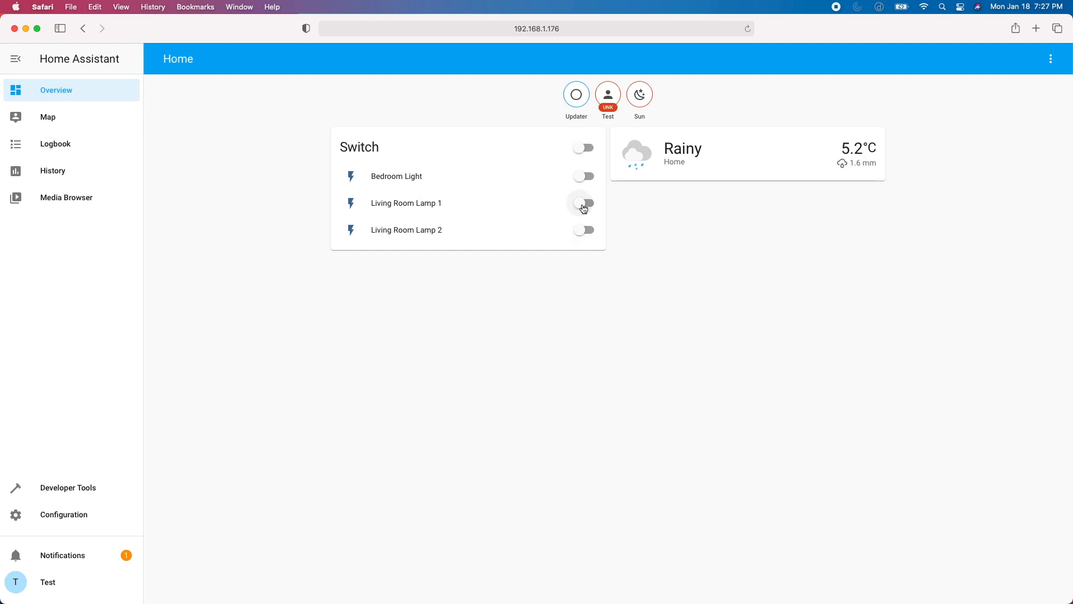
{"action": "left_click", "coordinate": [584, 202]}
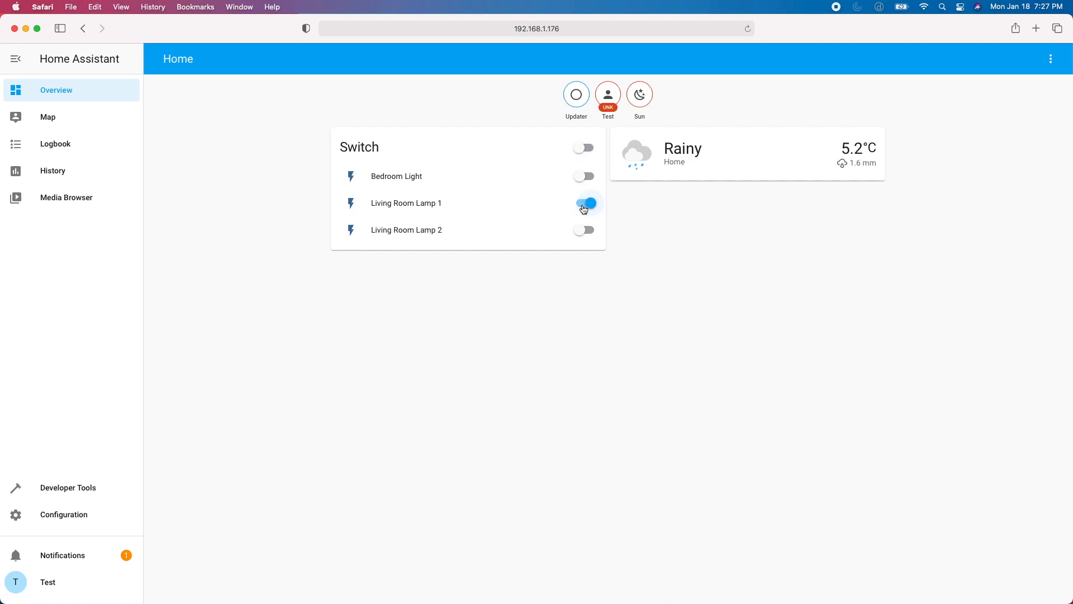
{"action": "left_click", "coordinate": [583, 148]}
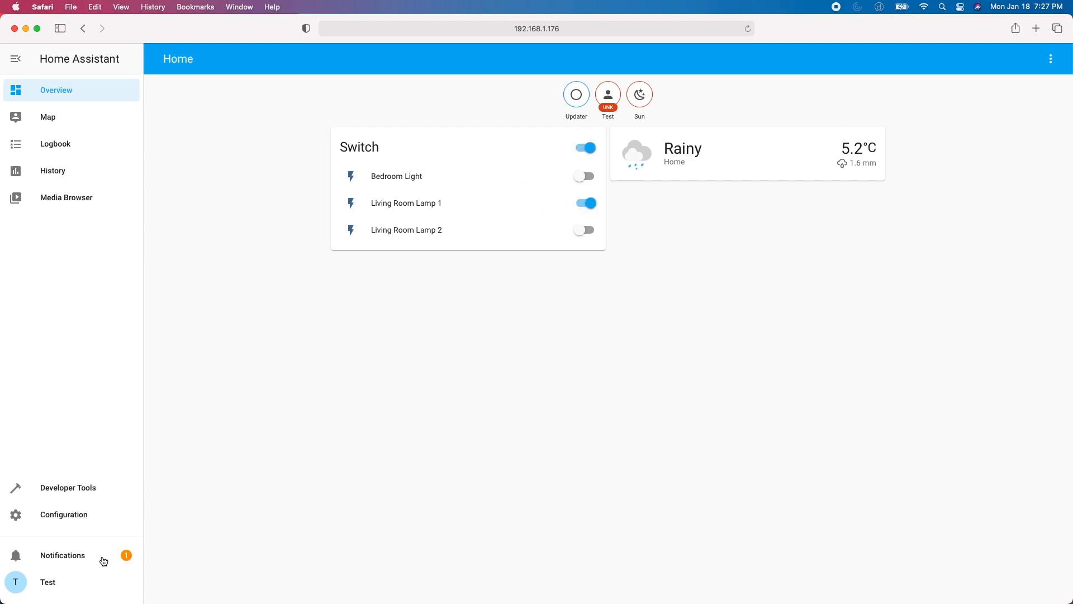
- Configure the discovered Roku integration for TCL Roku TV and finish, giving 1 device and 2 entities
{"action": "left_click", "coordinate": [63, 515]}
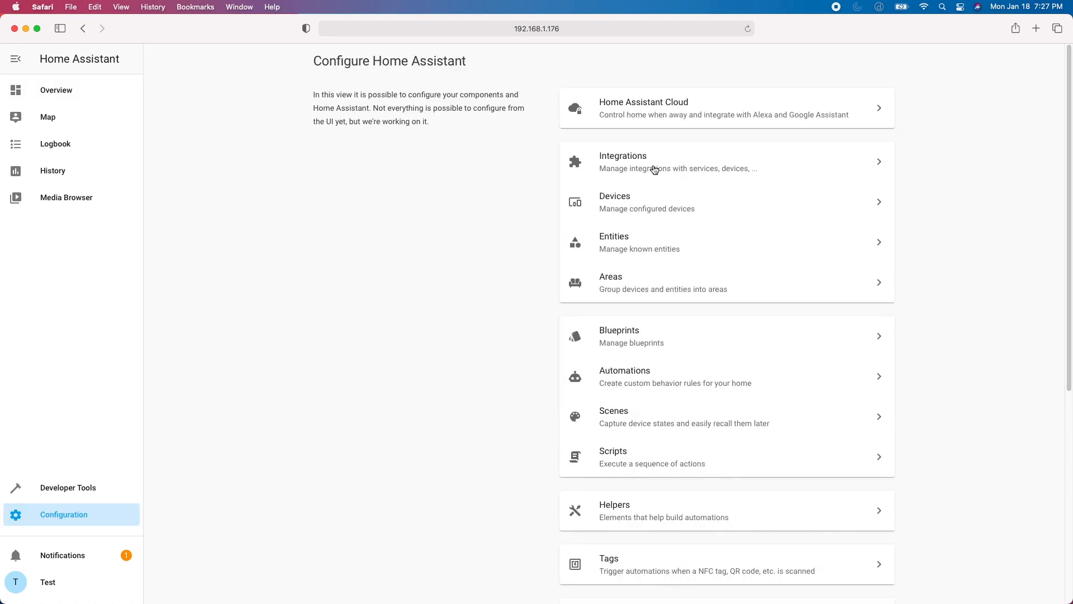
{"action": "left_click", "coordinate": [646, 203]}
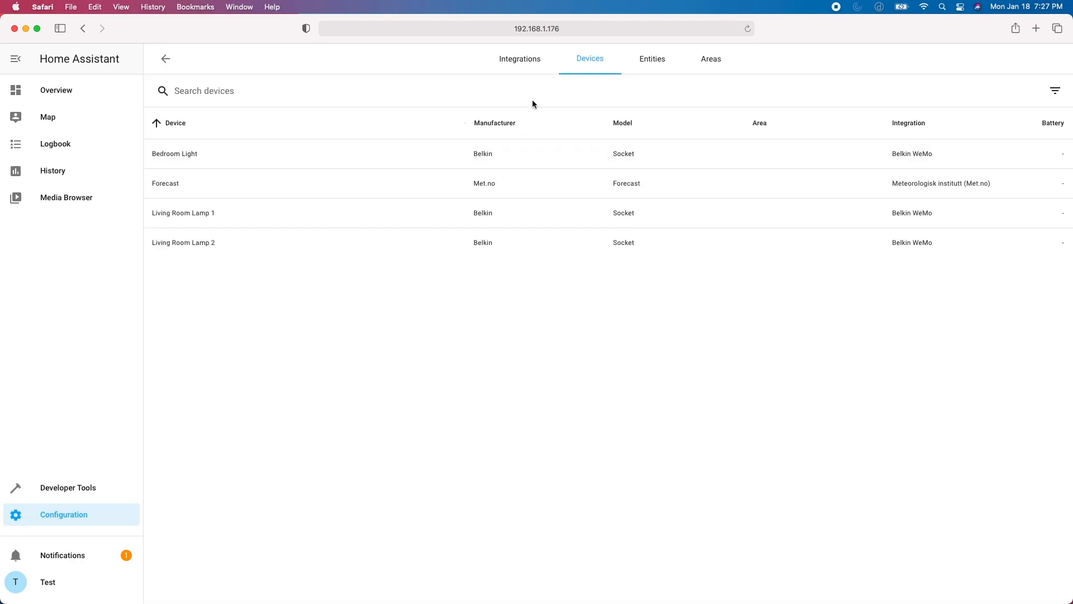
{"action": "left_click", "coordinate": [518, 59]}
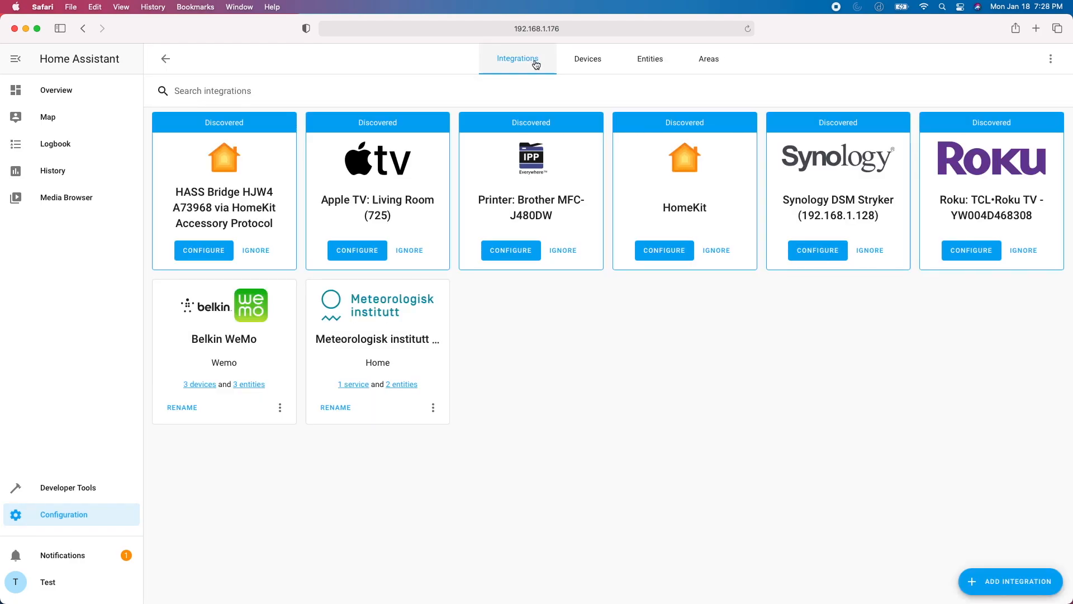
{"action": "left_click", "coordinate": [970, 249]}
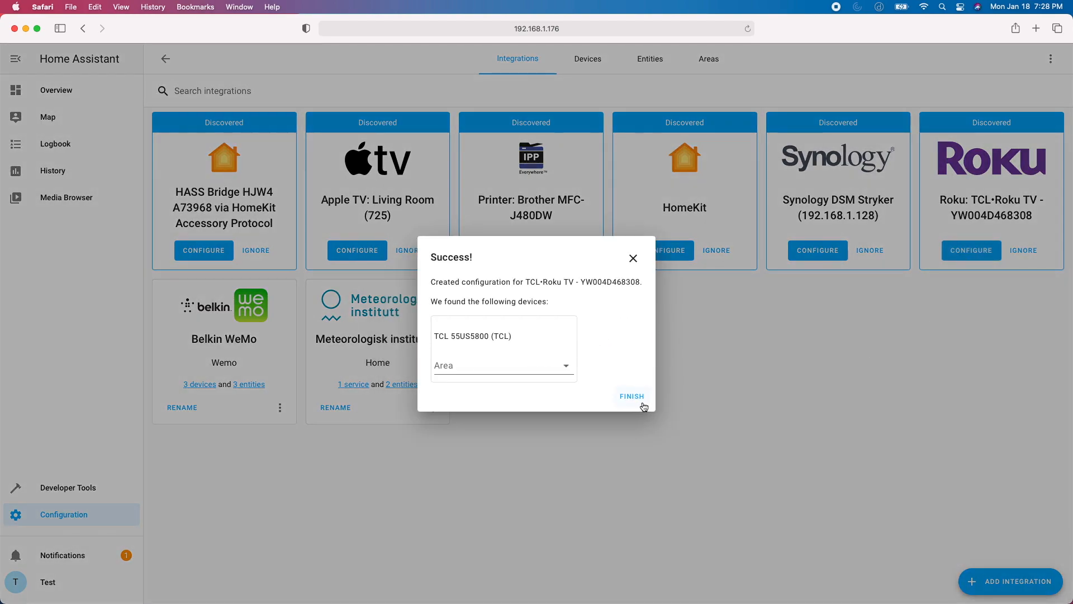
{"action": "left_click", "coordinate": [631, 396]}
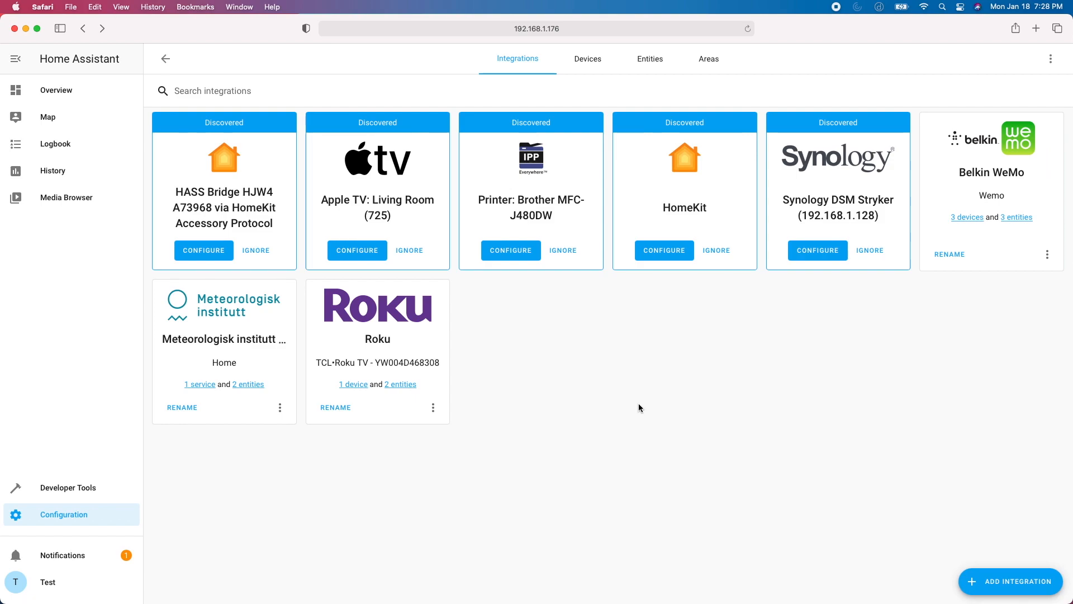
{"action": "mouse_move", "coordinate": [67, 88]}
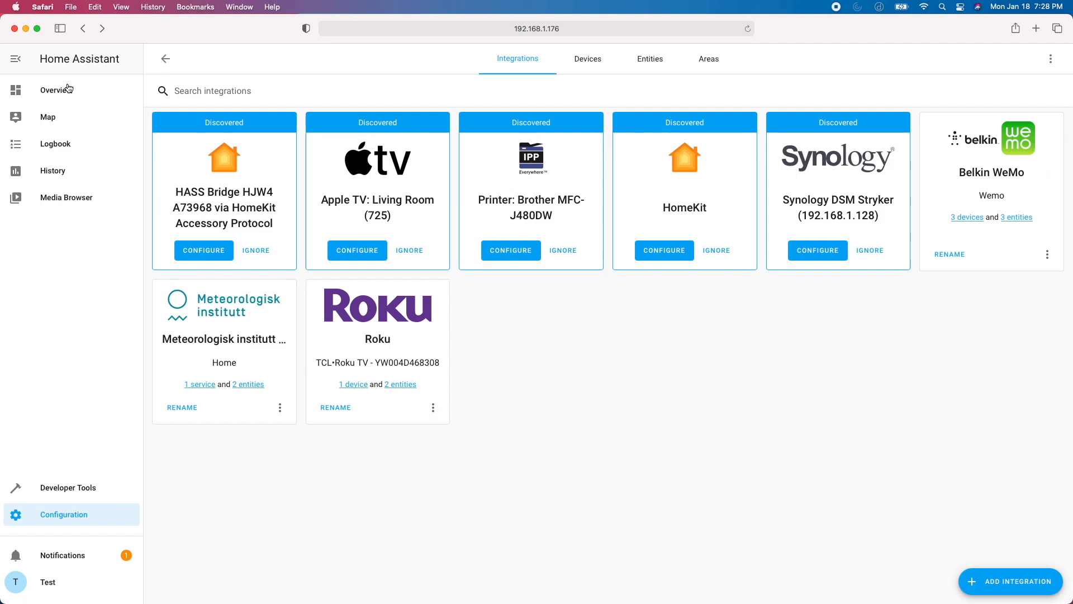
- Power the Roku TV off from its media card on the Overview dashboard
{"action": "left_click", "coordinate": [55, 89]}
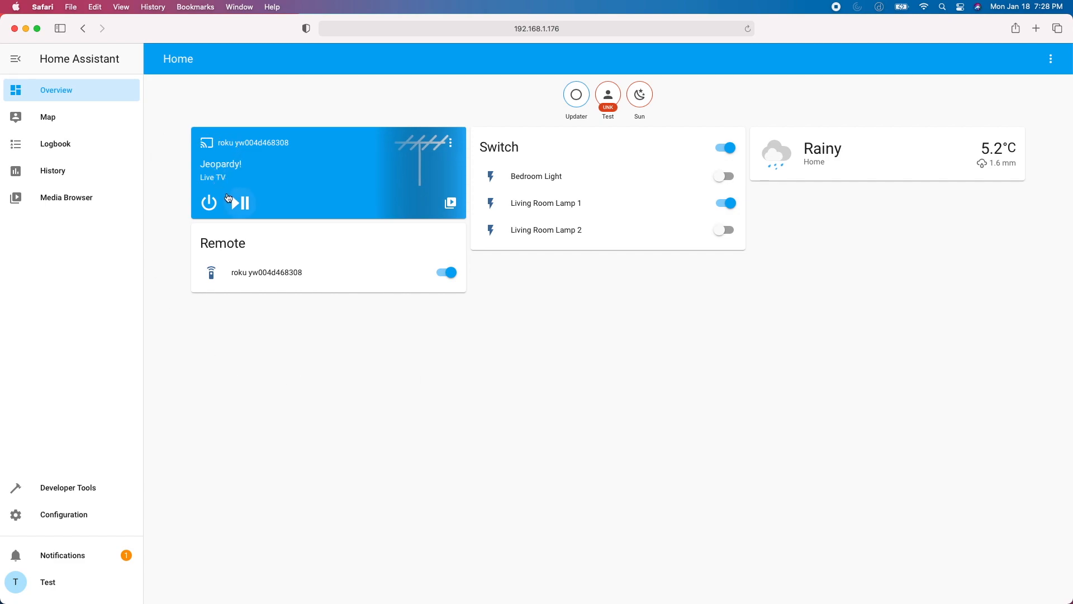
{"action": "mouse_move", "coordinate": [237, 203]}
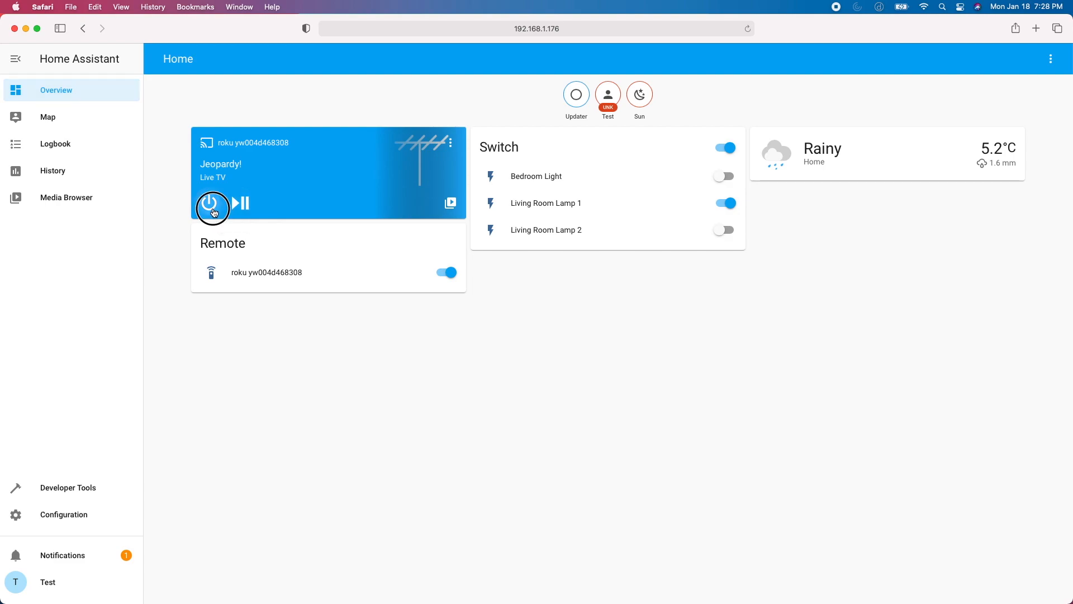
{"action": "left_click", "coordinate": [211, 203]}
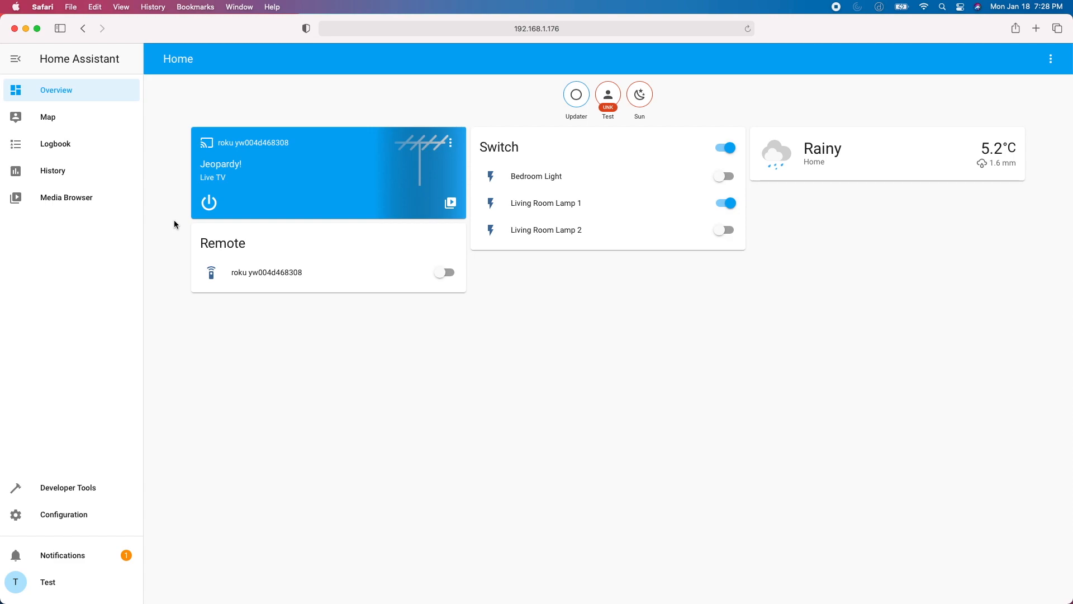
{"action": "mouse_move", "coordinate": [209, 201]}
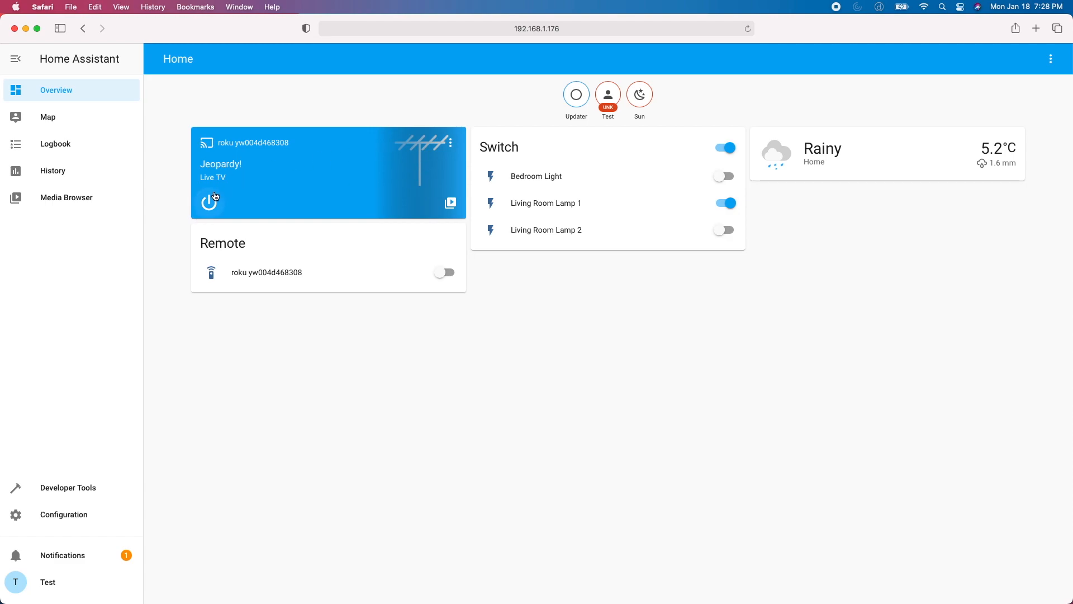
{"action": "mouse_move", "coordinate": [242, 202]}
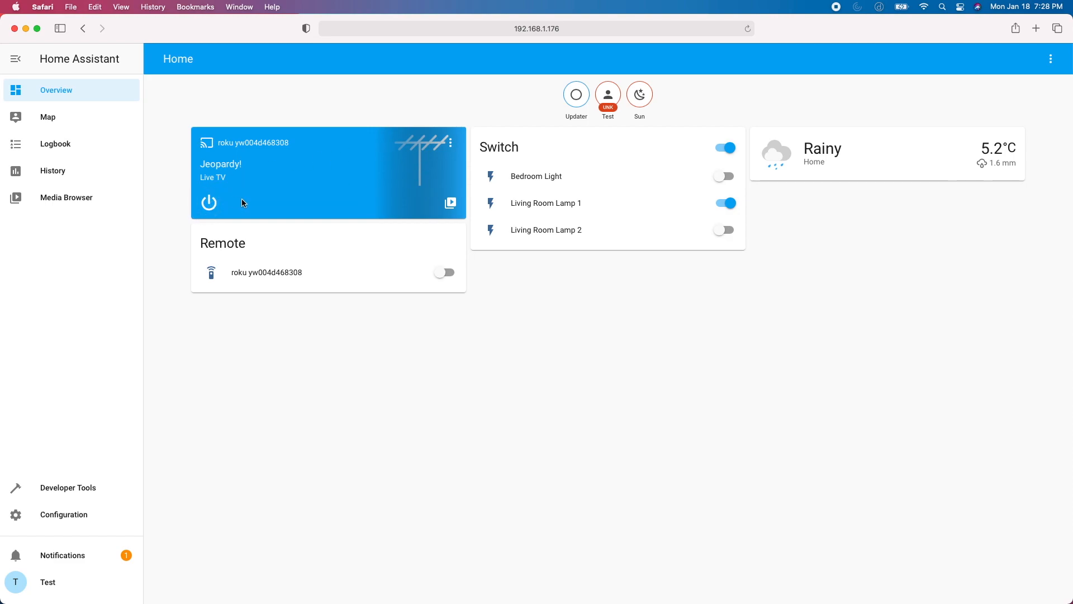
- Browse the Roku's Apps library and launch Live TV, bringing the TV back on
{"action": "left_click", "coordinate": [451, 202]}
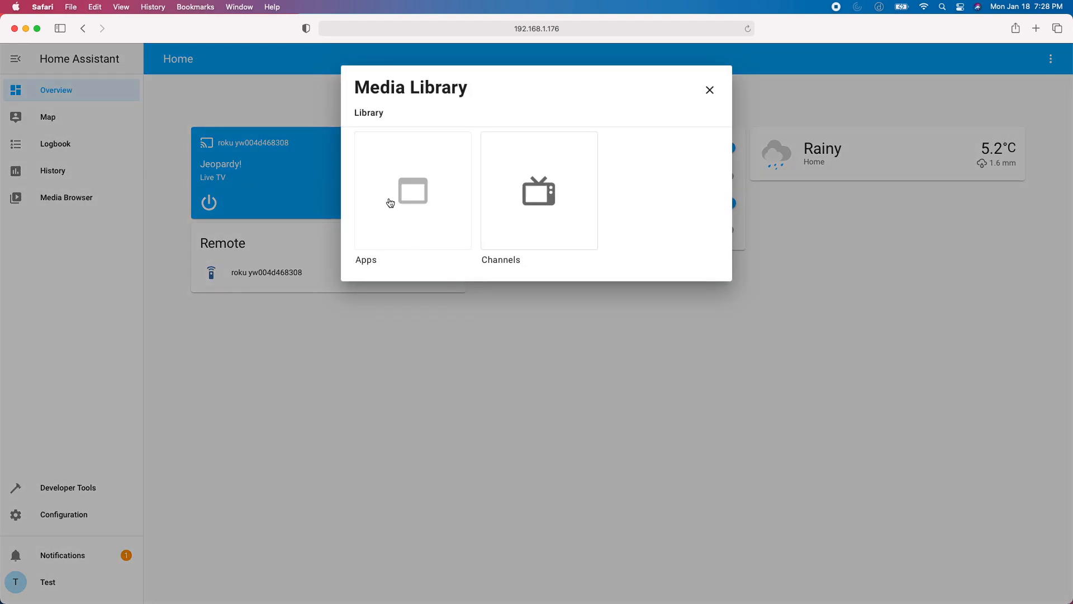
{"action": "left_click", "coordinate": [412, 190]}
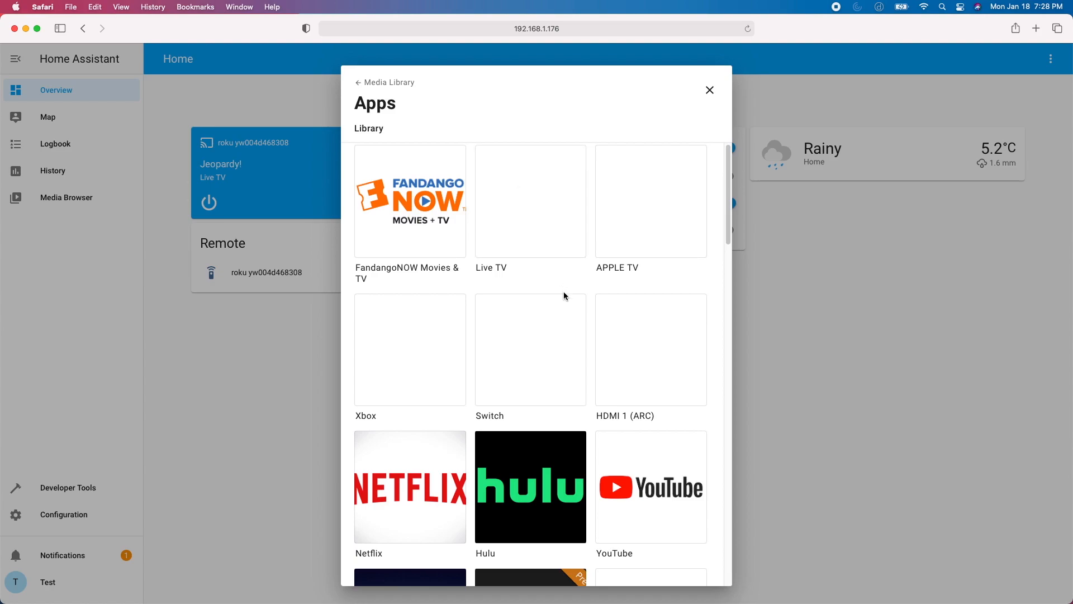
{"action": "scroll", "scroll_direction": "down", "scroll_amount": 3}
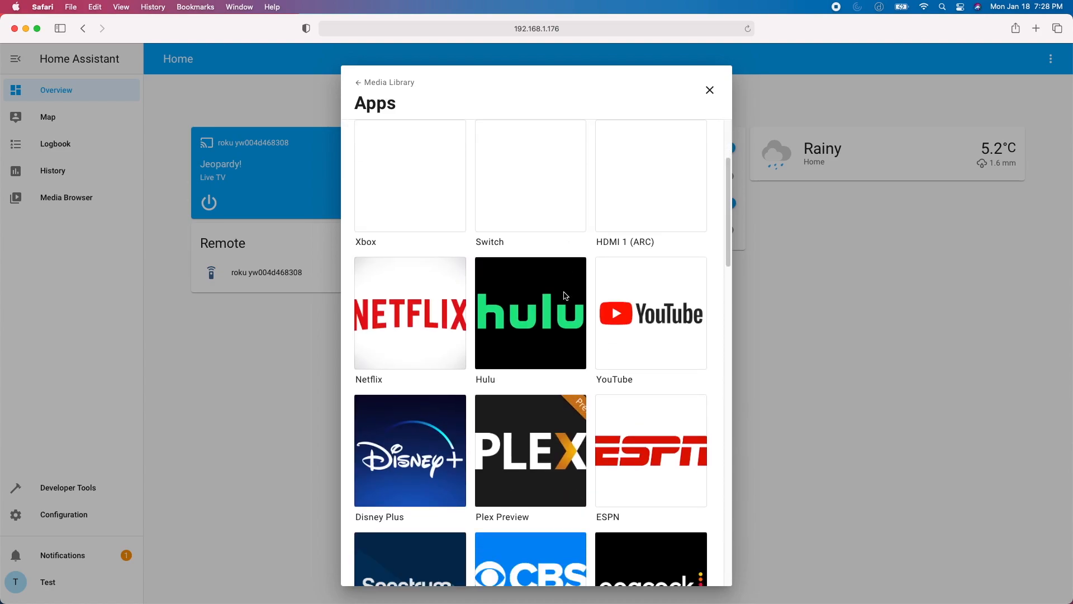
{"action": "scroll", "scroll_direction": "down", "scroll_amount": 3}
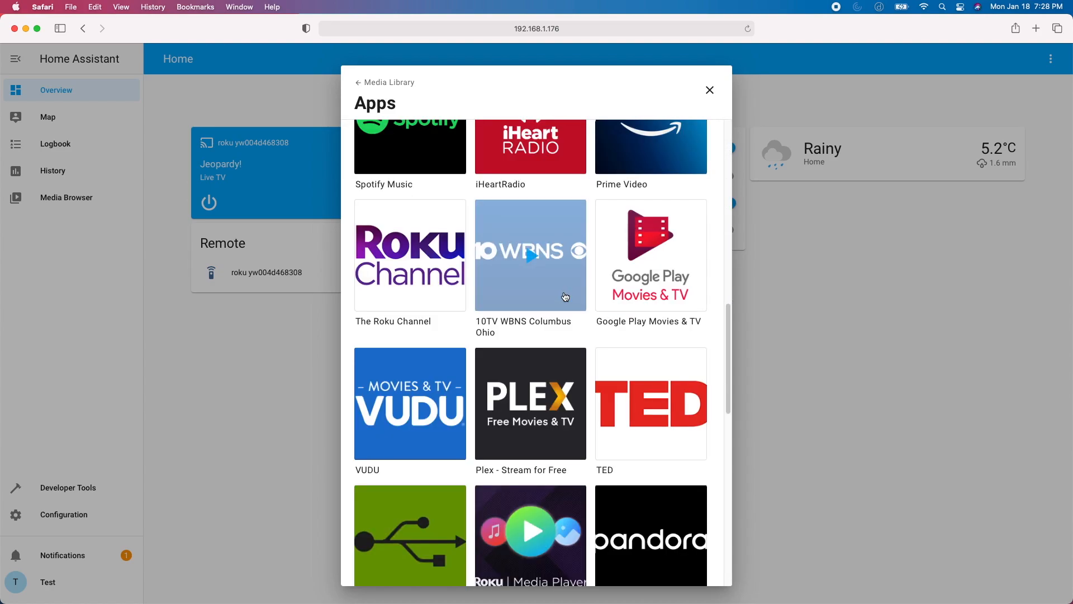
{"action": "scroll", "scroll_direction": "down", "scroll_amount": 3}
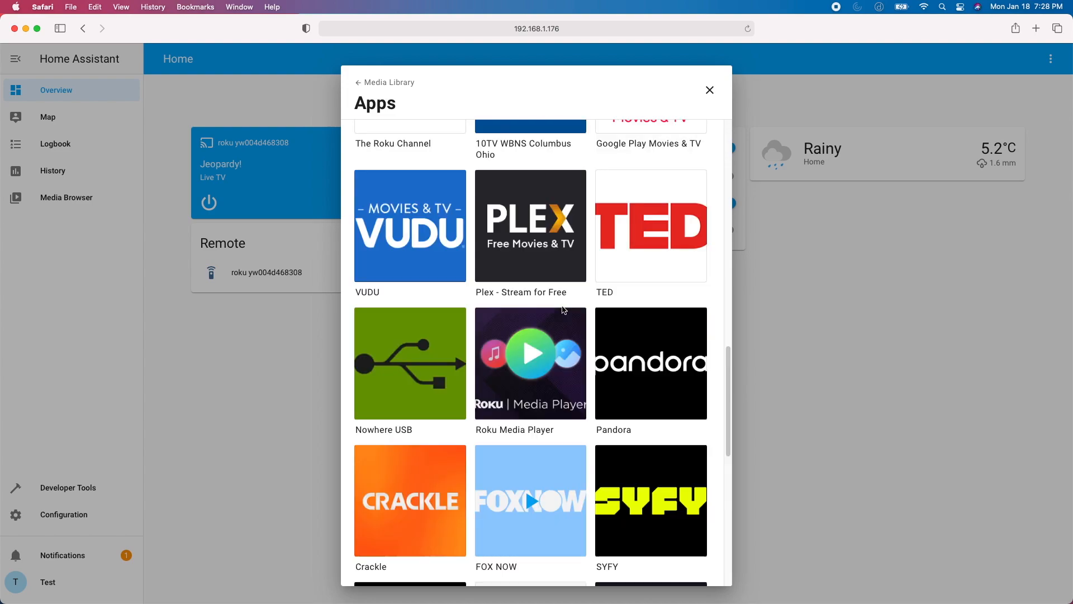
{"action": "scroll", "scroll_direction": "up", "scroll_amount": 3}
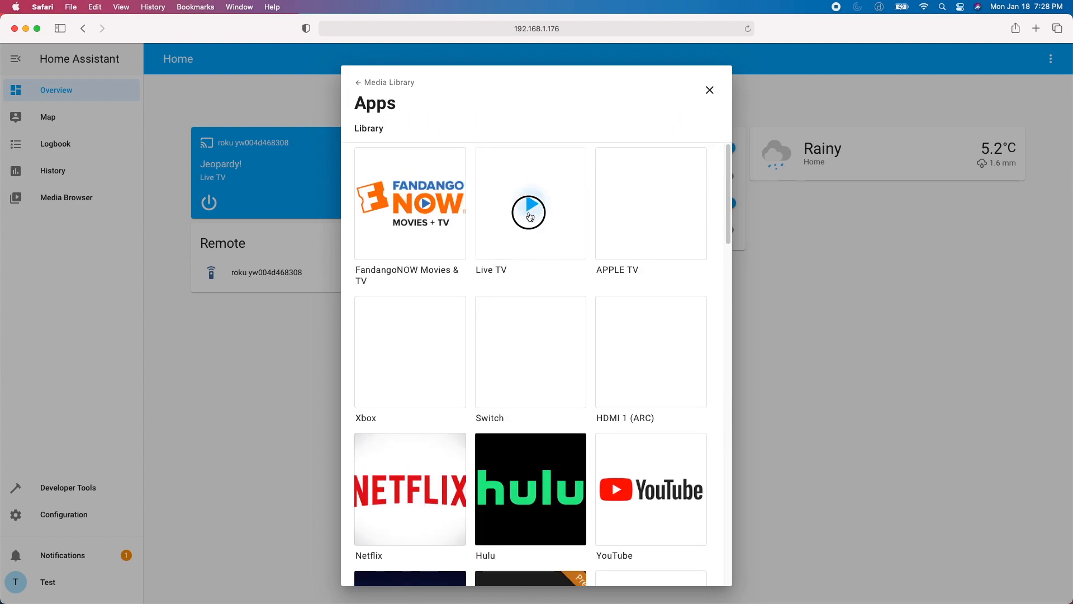
{"action": "left_click", "coordinate": [710, 90]}
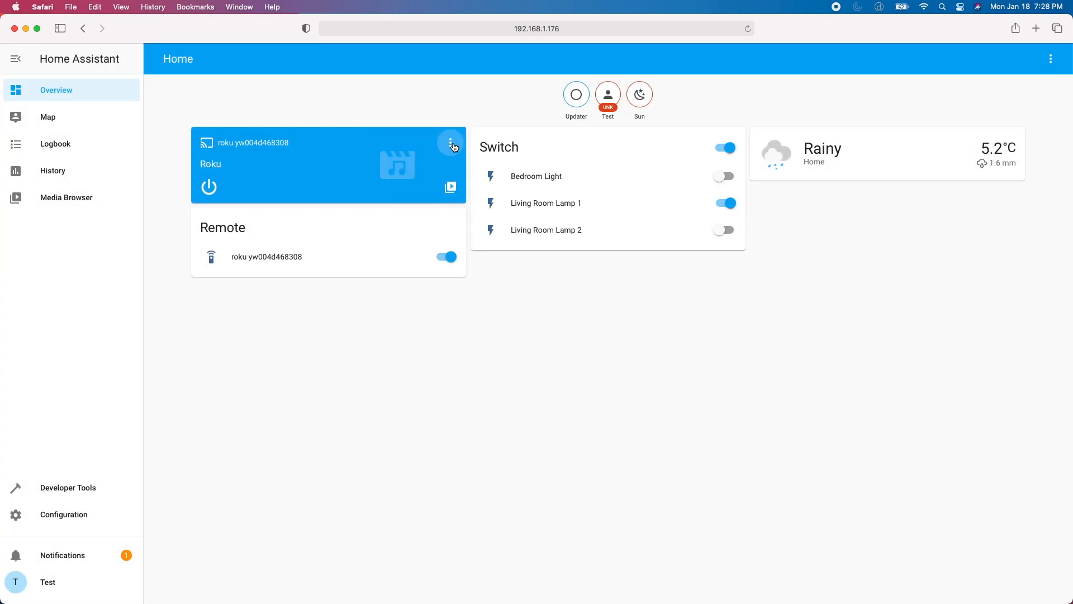
{"action": "left_click", "coordinate": [450, 144]}
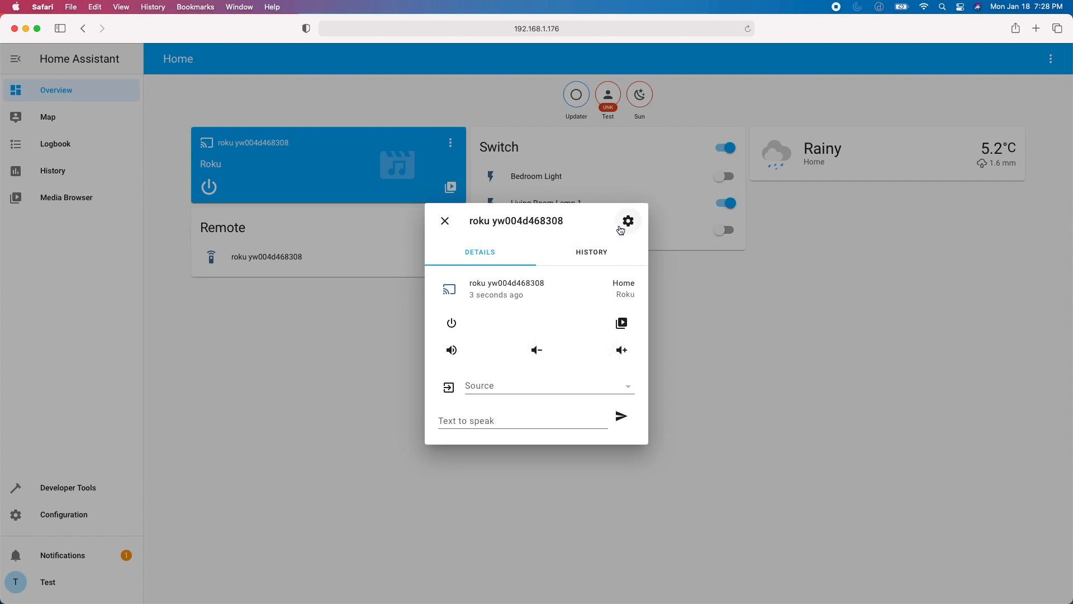
{"action": "left_click", "coordinate": [590, 251]}
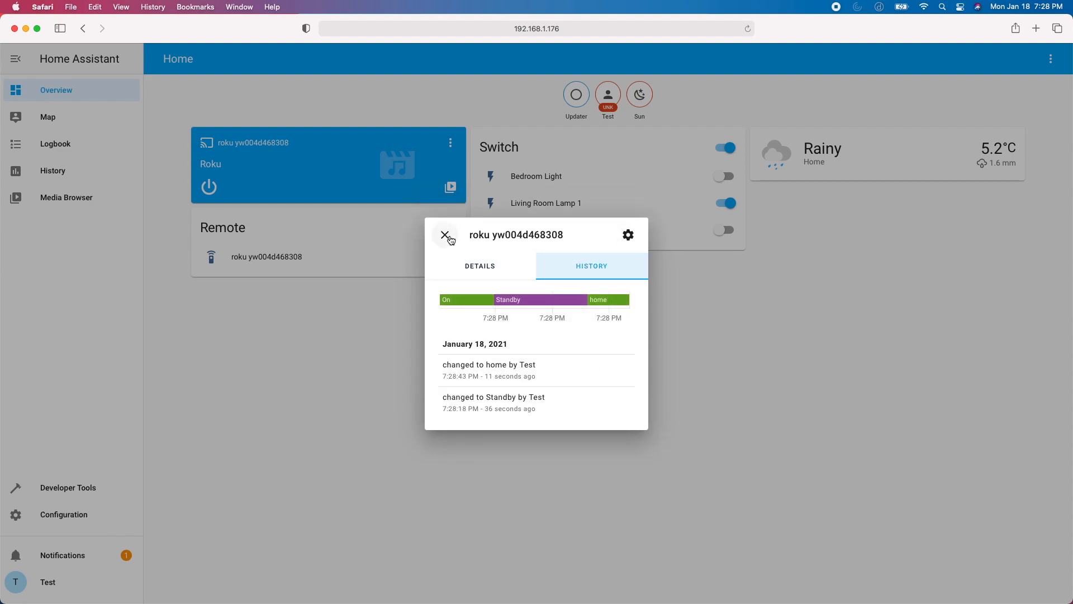
{"action": "left_click", "coordinate": [446, 234]}
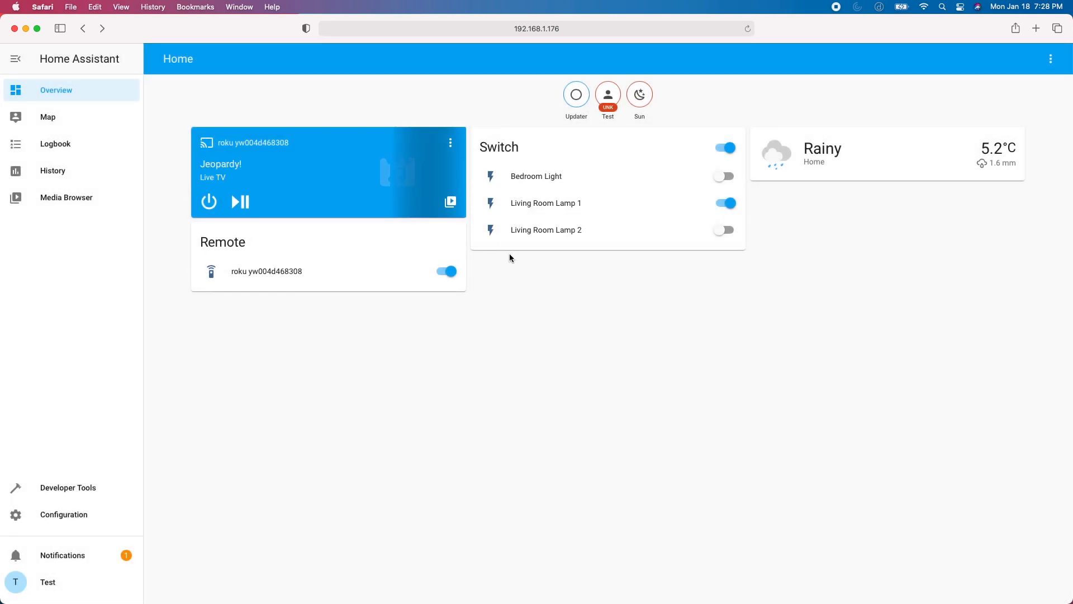